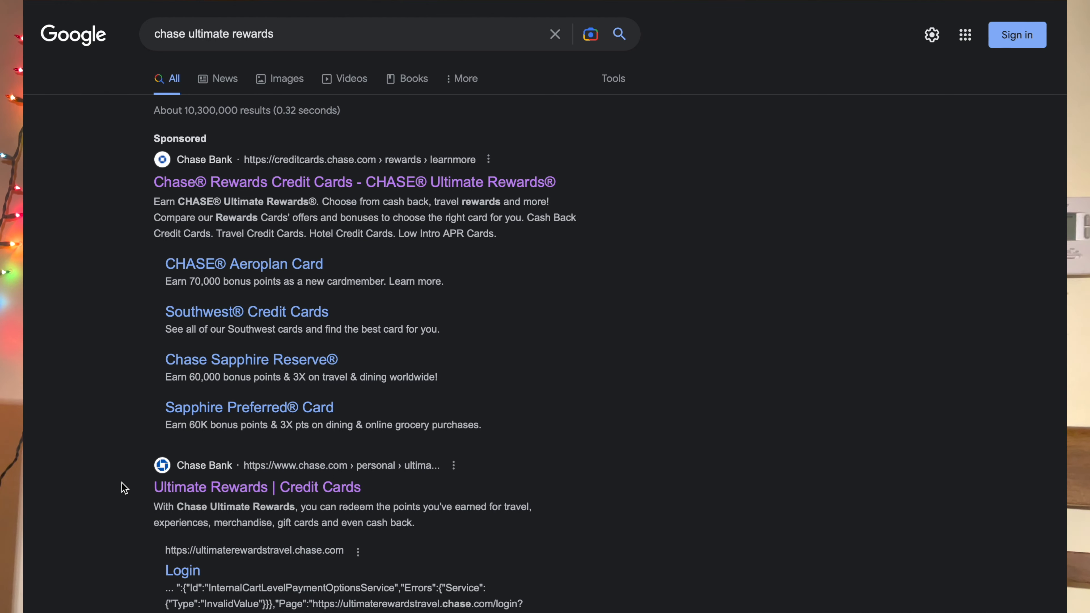
{"action": "mouse_move", "coordinate": [205, 490]}
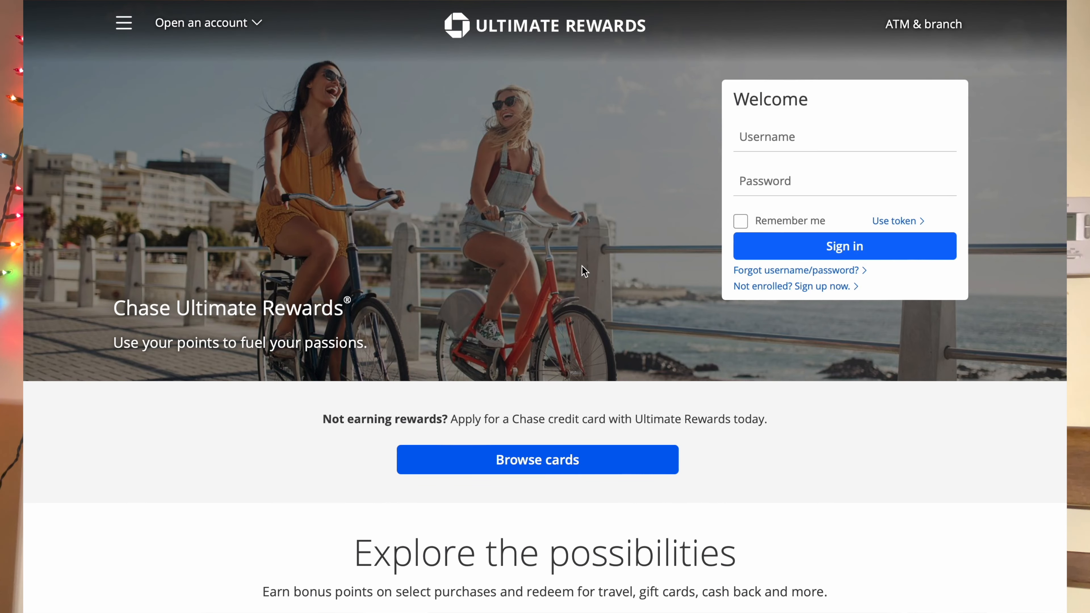
Sign in to the 143,161-point rewards account, review Earn/Use options and the 'Dreaming of your next getaway?' travel cards
{"action": "left_click", "coordinate": [740, 221]}
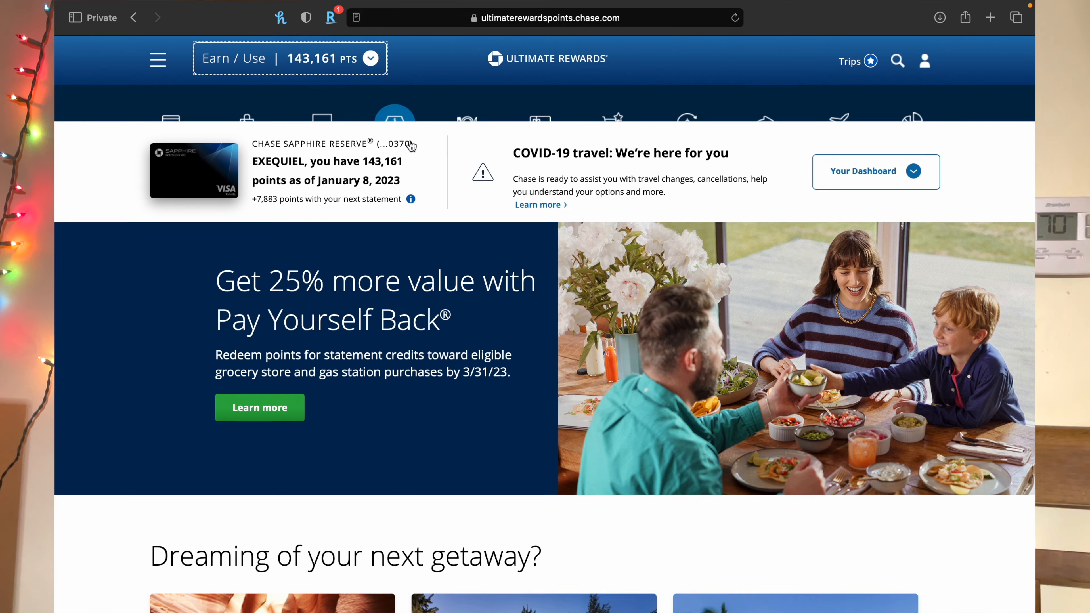
{"action": "scroll", "scroll_direction": "down", "scroll_amount": 3}
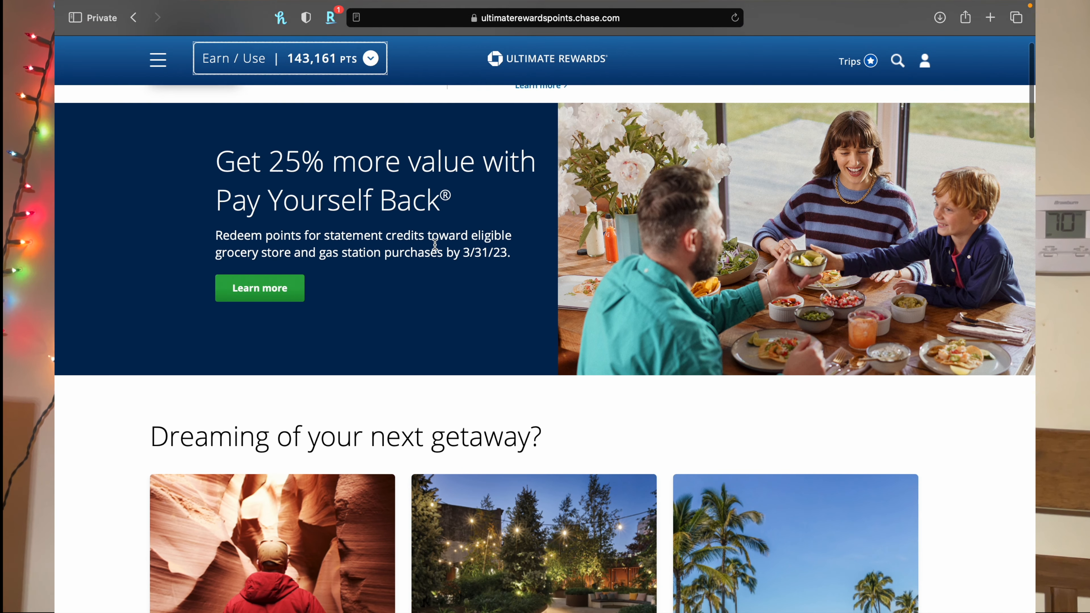
{"action": "scroll", "scroll_direction": "up", "scroll_amount": 3}
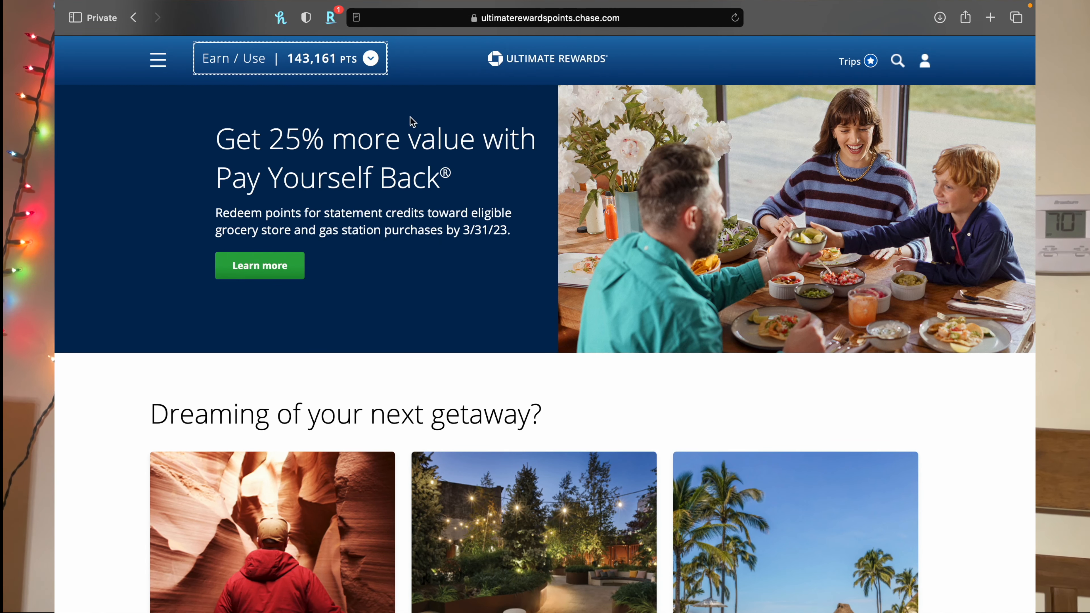
{"action": "left_click", "coordinate": [290, 59]}
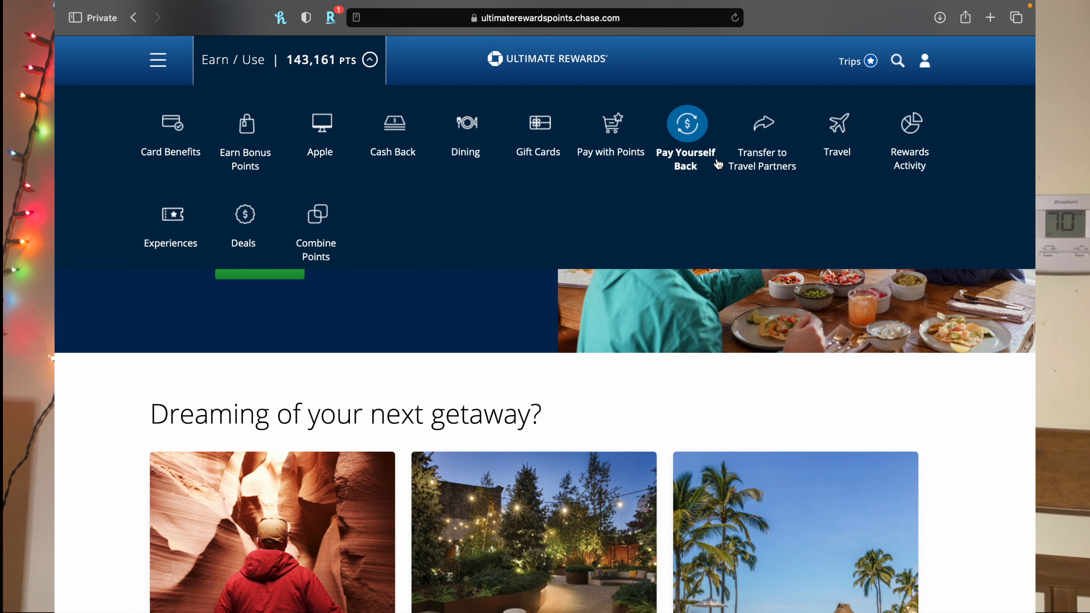
{"action": "mouse_move", "coordinate": [660, 384]}
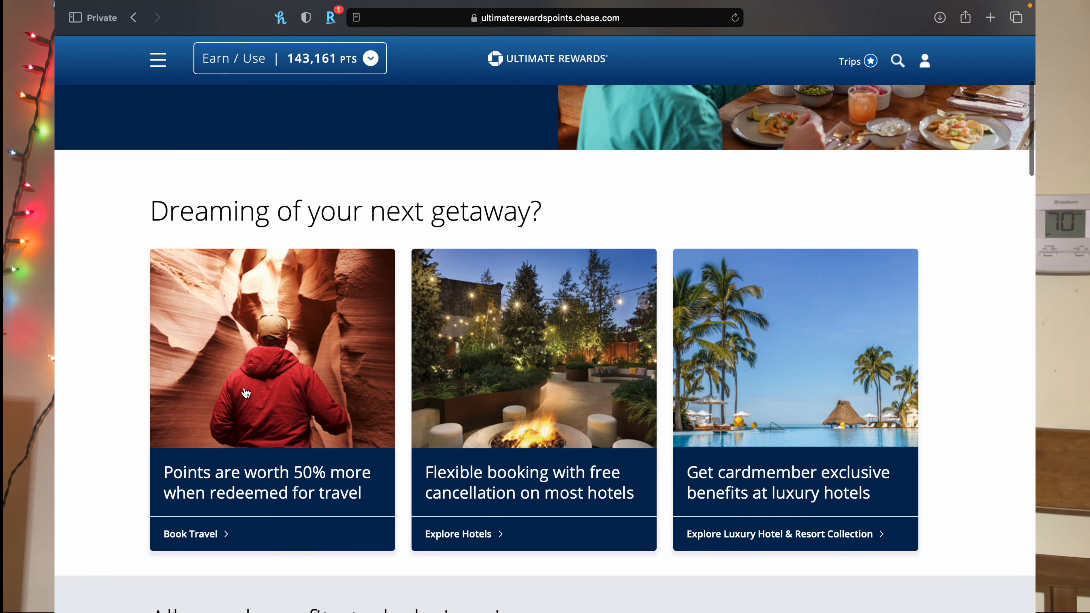
{"action": "scroll", "scroll_direction": "down", "scroll_amount": 3}
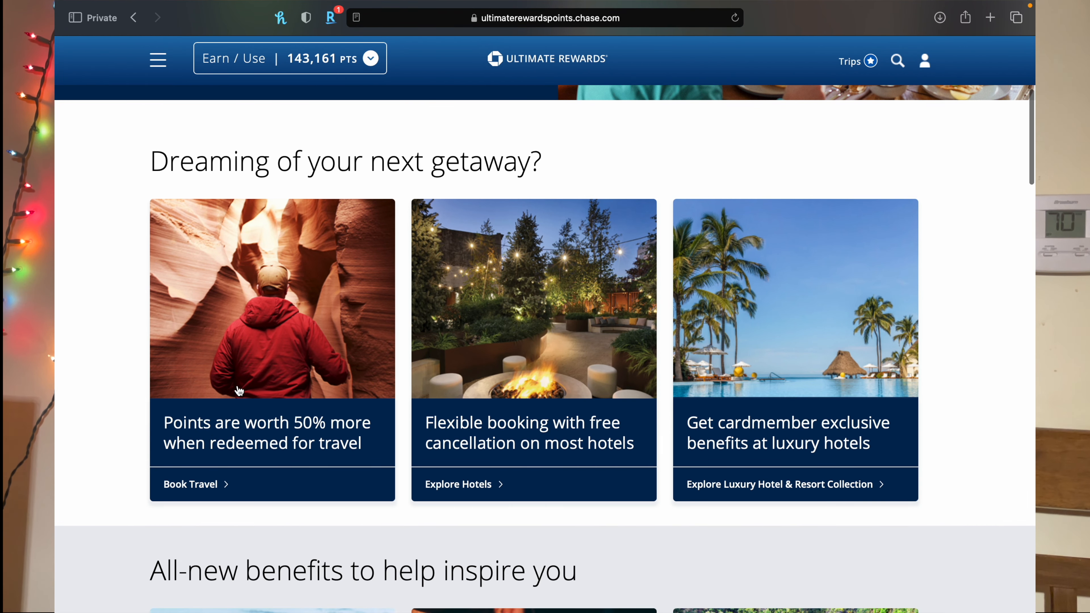
{"action": "mouse_move", "coordinate": [269, 428]}
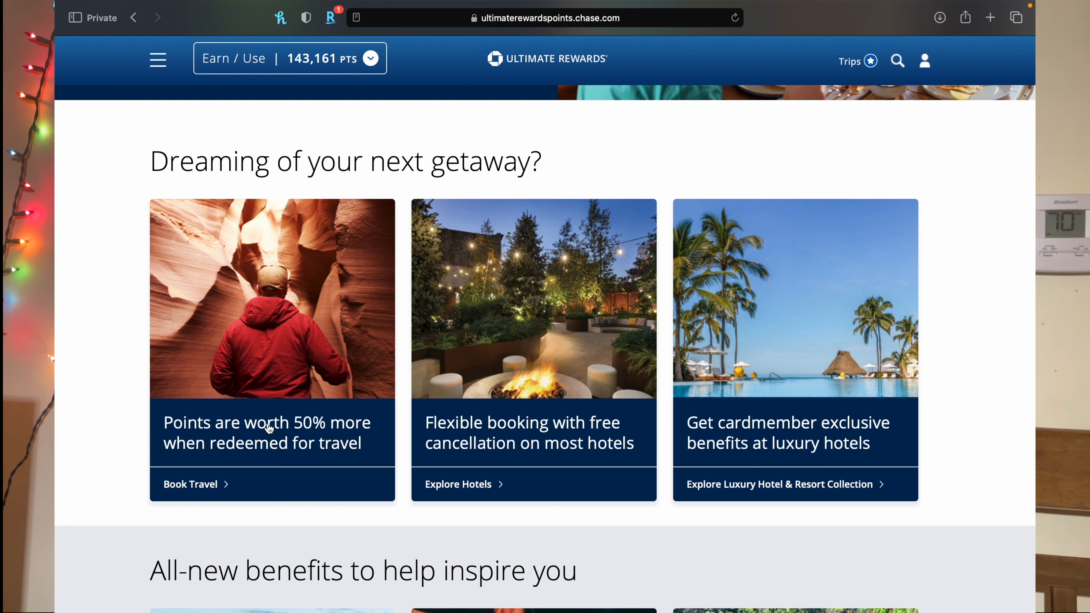
{"action": "mouse_move", "coordinate": [327, 410]}
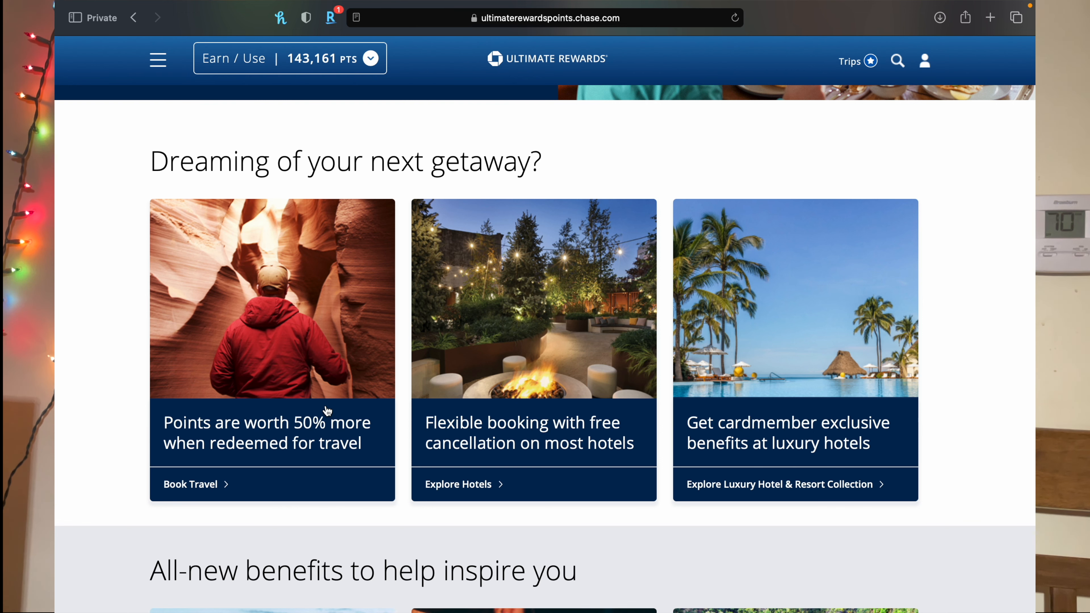
{"action": "scroll", "scroll_direction": "down", "scroll_amount": 3}
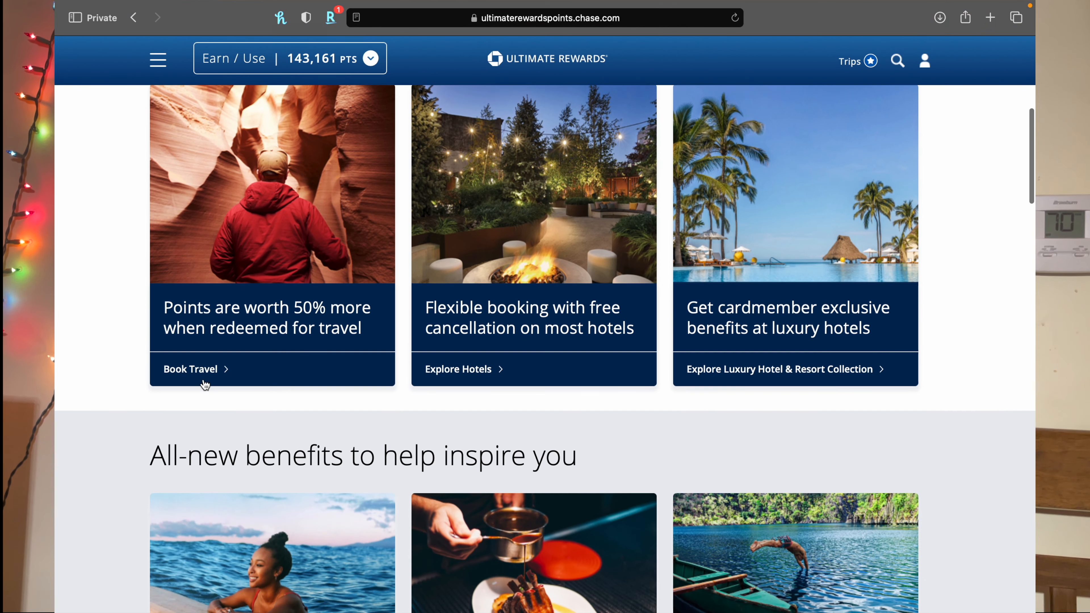
Enter Book Travel and bring up the Flights search form with Boston Logan as departure
{"action": "left_click", "coordinate": [190, 369]}
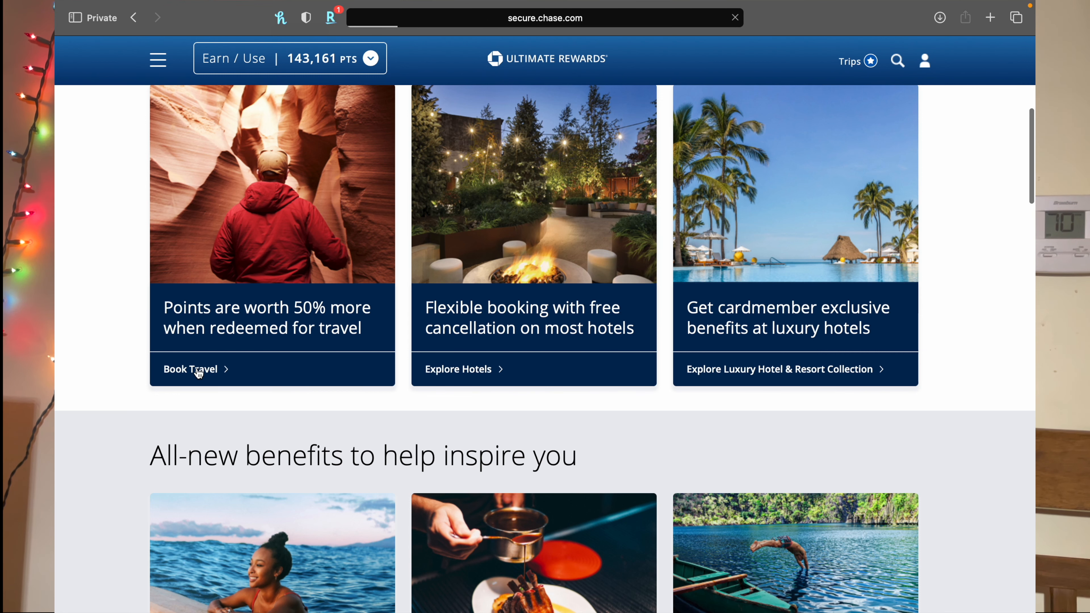
{"action": "left_click", "coordinate": [190, 369]}
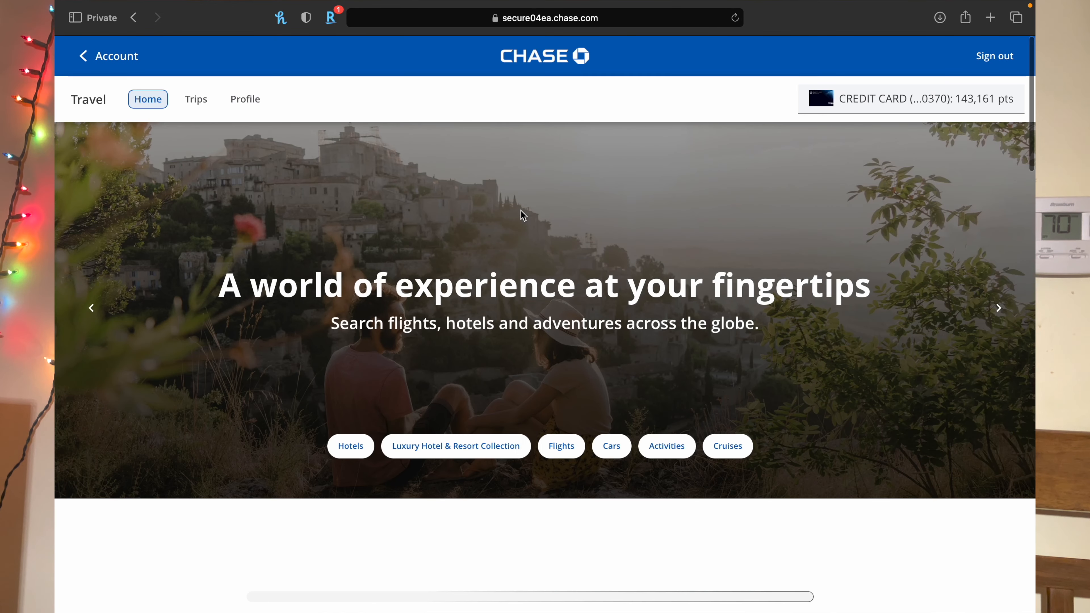
{"action": "scroll", "scroll_direction": "down", "scroll_amount": 3}
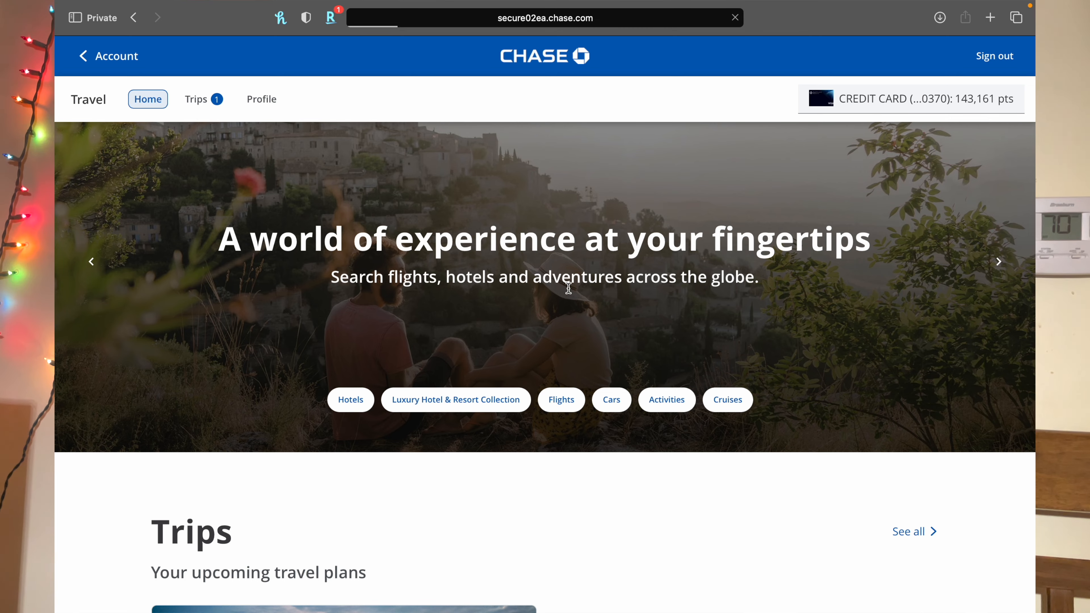
{"action": "left_click", "coordinate": [560, 399]}
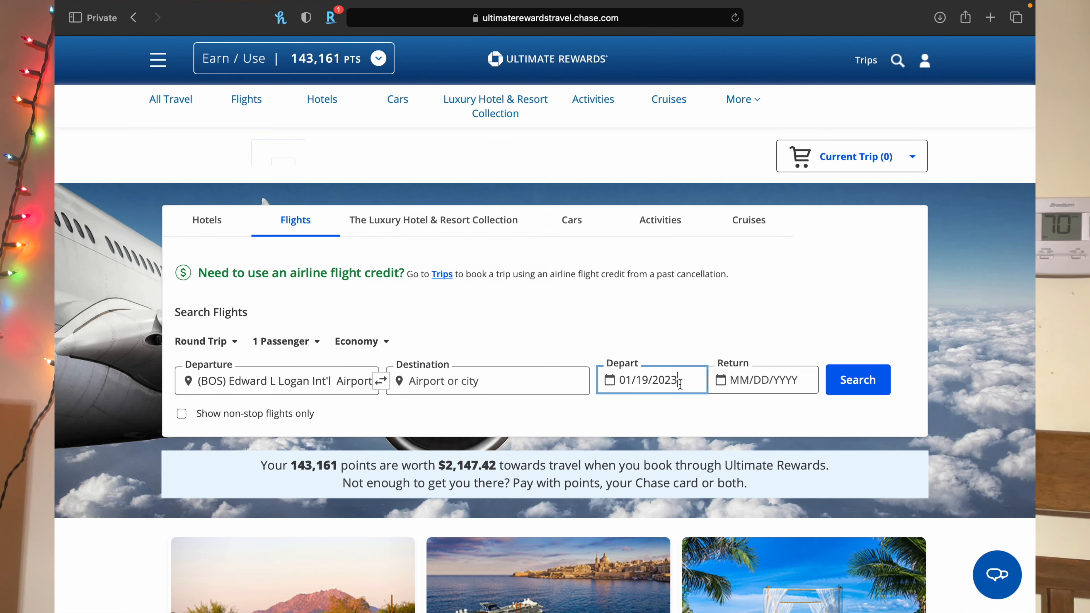
Search round-trip Boston to Reykjavik (REK), departing Jan 19 and returning Jan 25
{"action": "left_click", "coordinate": [652, 380]}
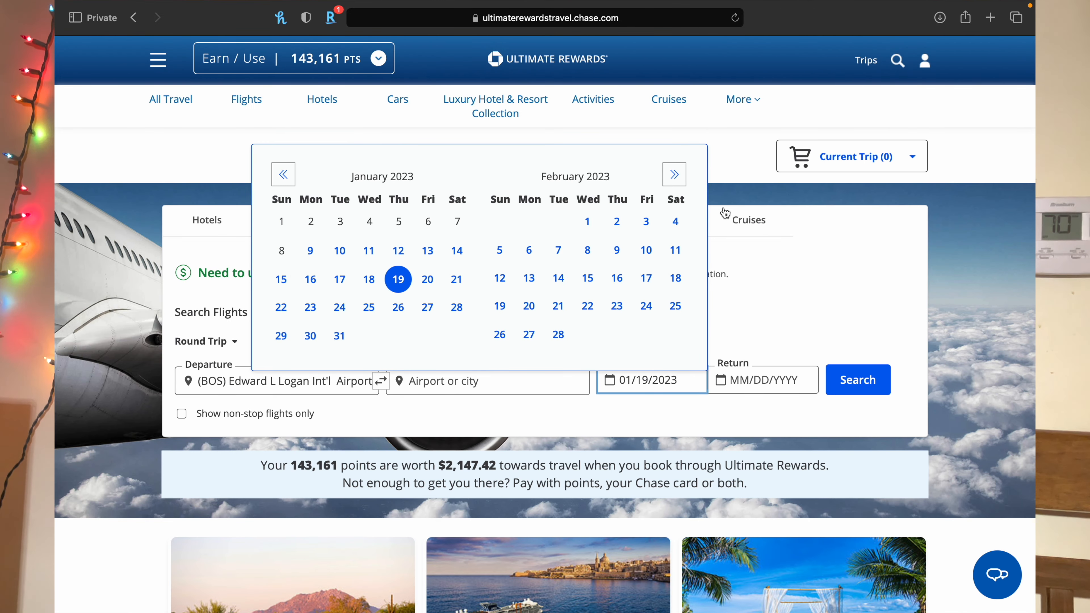
{"action": "left_click", "coordinate": [397, 279]}
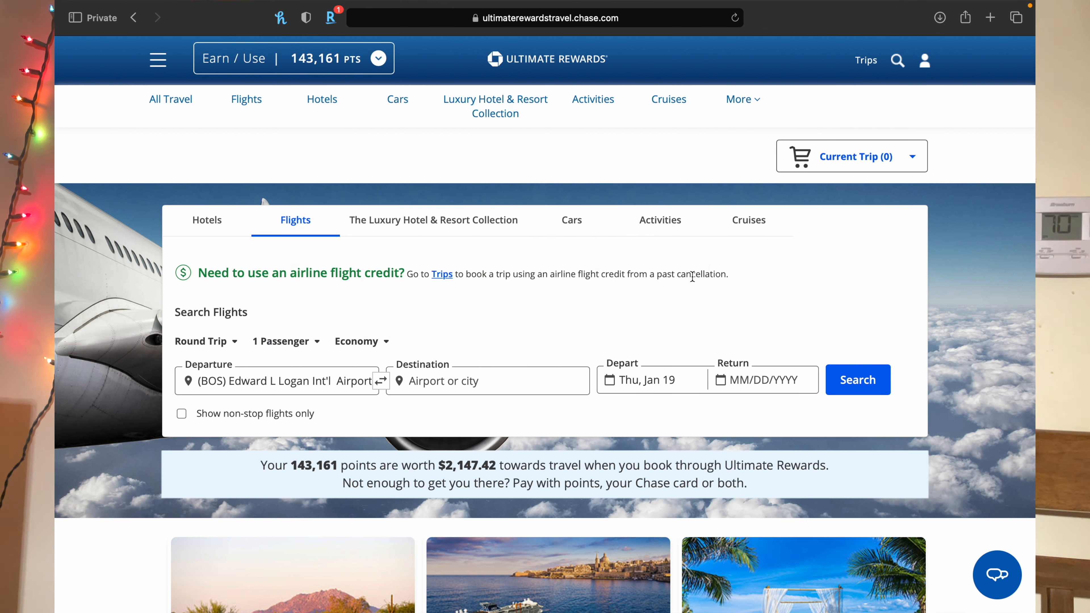
{"action": "mouse_move", "coordinate": [440, 402]}
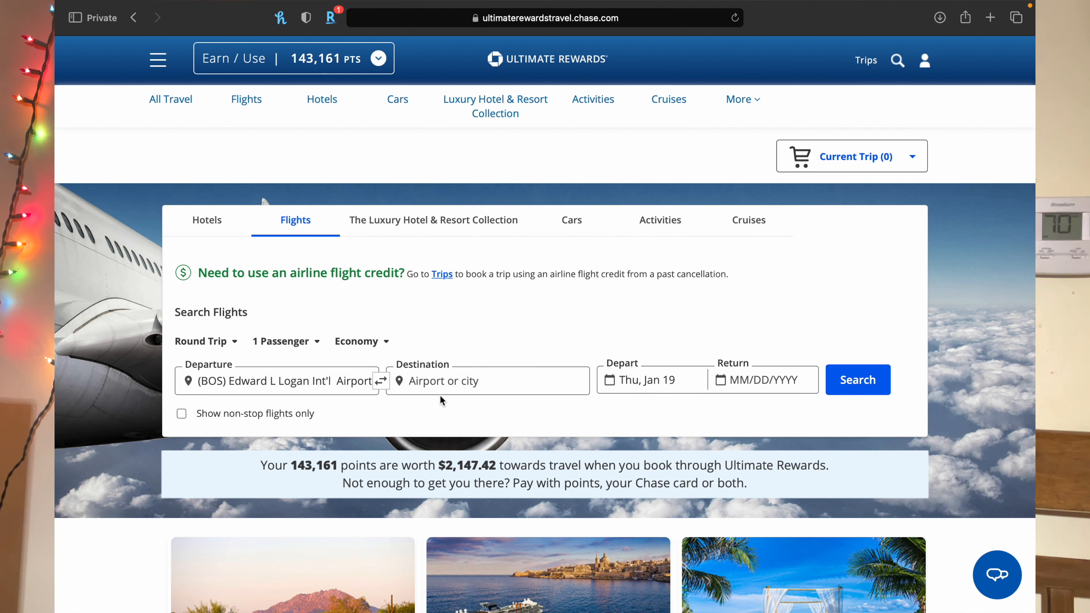
{"action": "type", "text": "ice"}
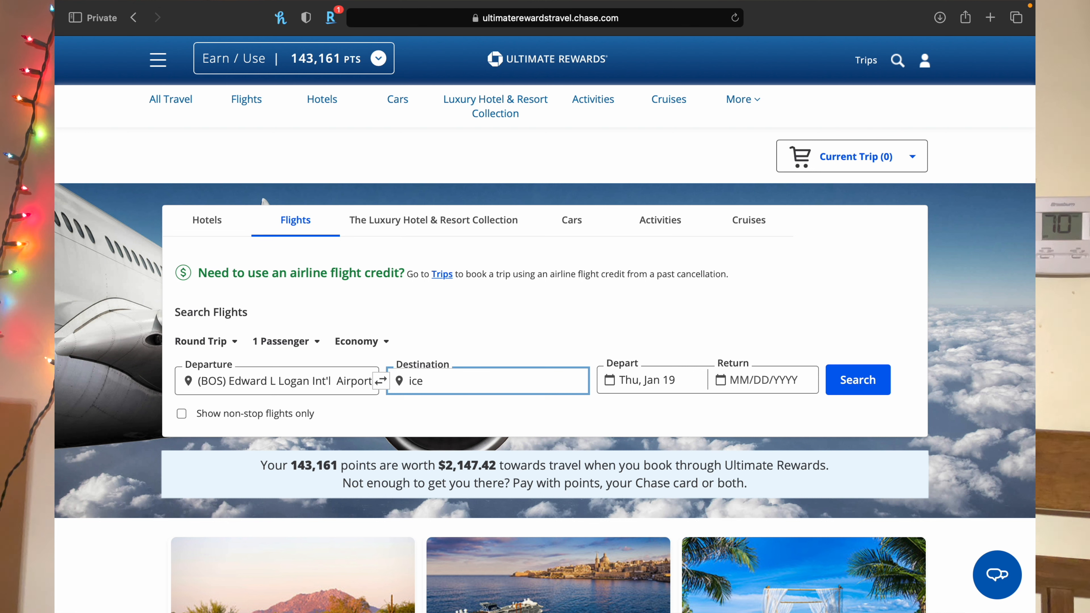
{"action": "type", "text": "iceland All Airport (REK"}
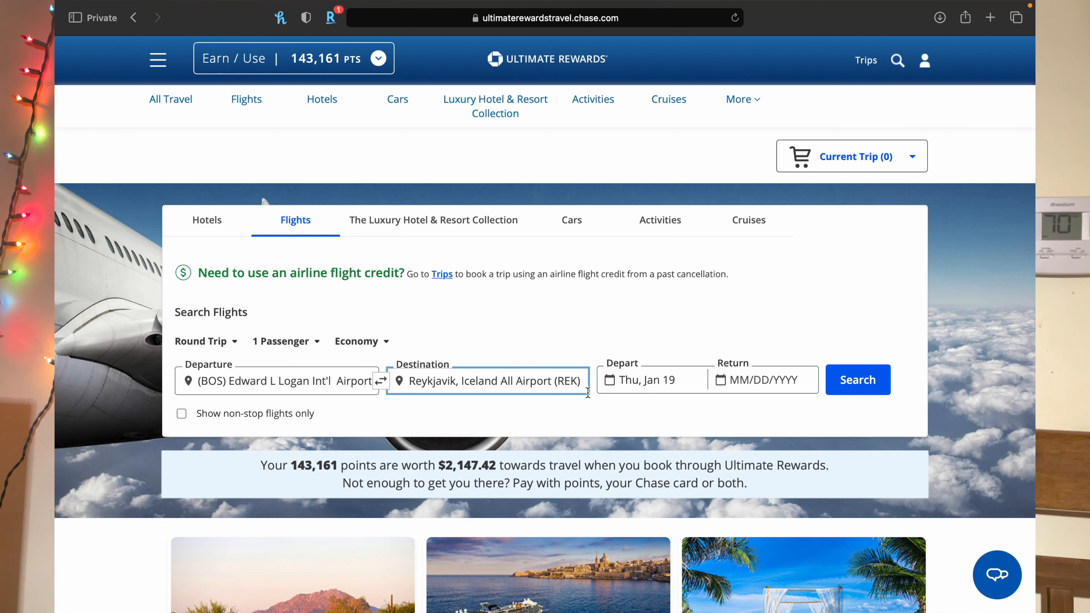
{"action": "left_click", "coordinate": [650, 380]}
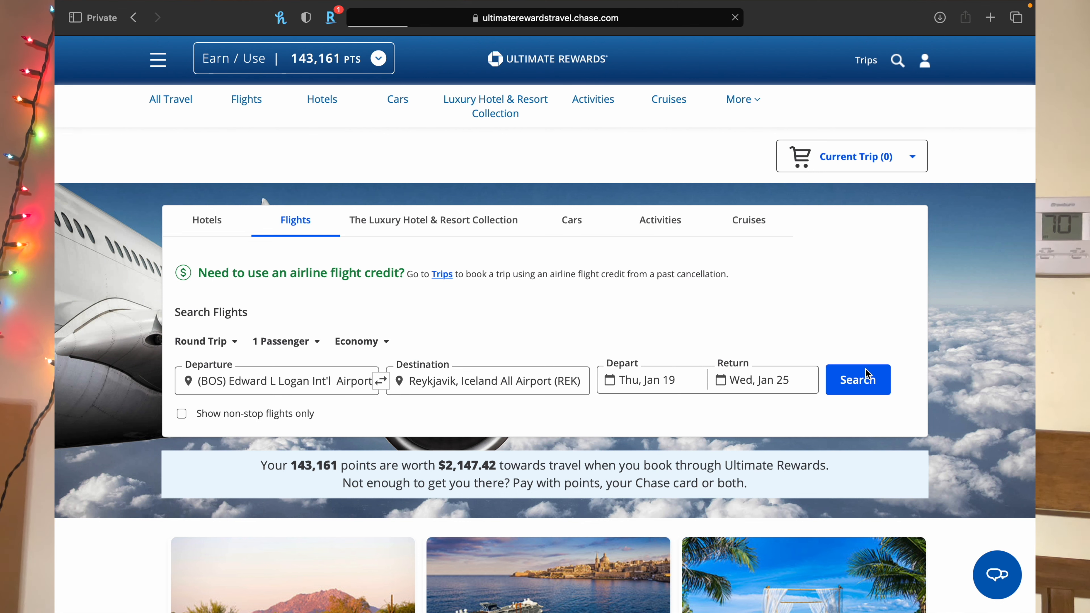
{"action": "left_click", "coordinate": [858, 380]}
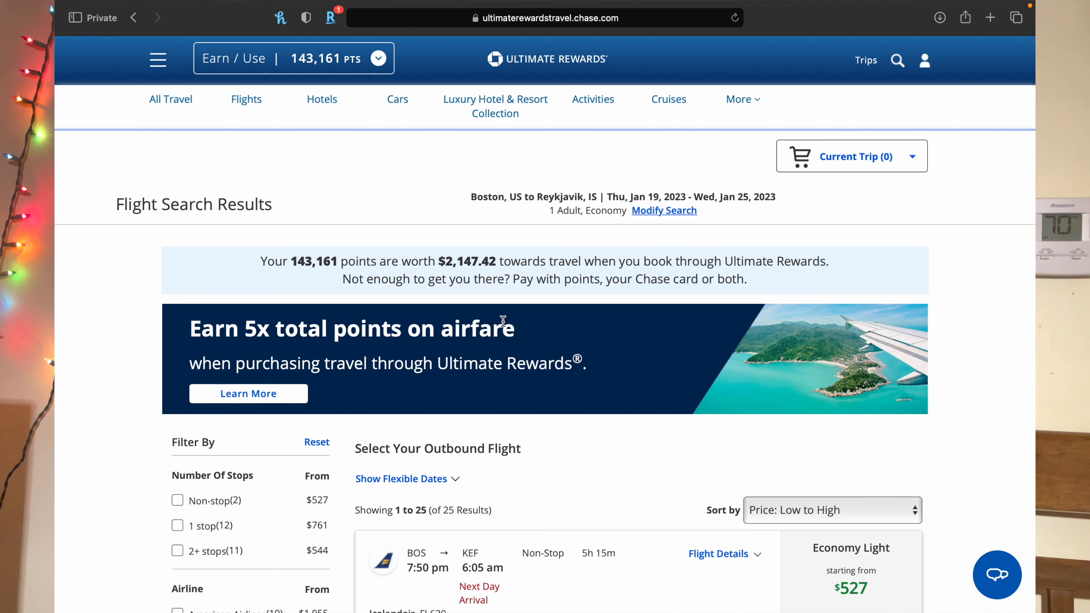
Browse the cheapest outbound results and view what the Icelandair Economy Light fare includes
{"action": "scroll", "scroll_direction": "down", "scroll_amount": 3}
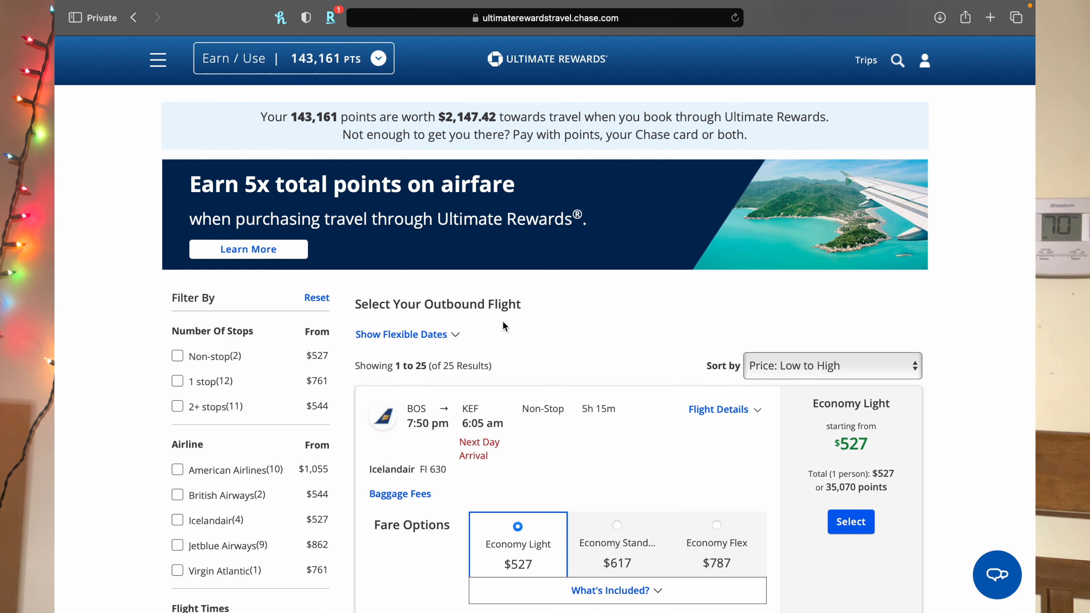
{"action": "mouse_move", "coordinate": [562, 316]}
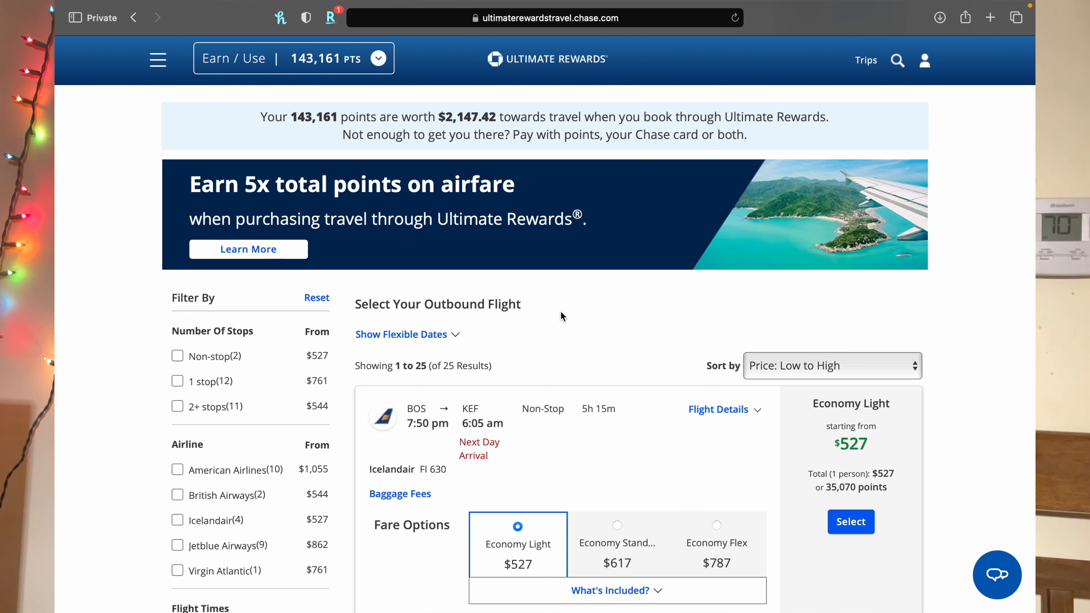
{"action": "scroll", "scroll_direction": "down", "scroll_amount": 3}
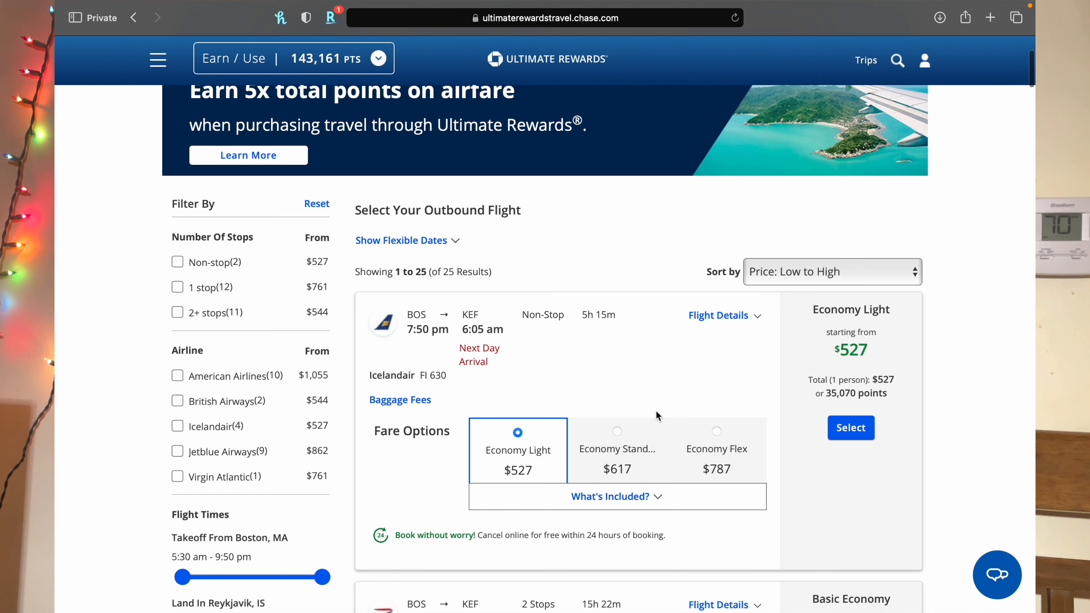
{"action": "scroll", "scroll_direction": "down", "scroll_amount": 3}
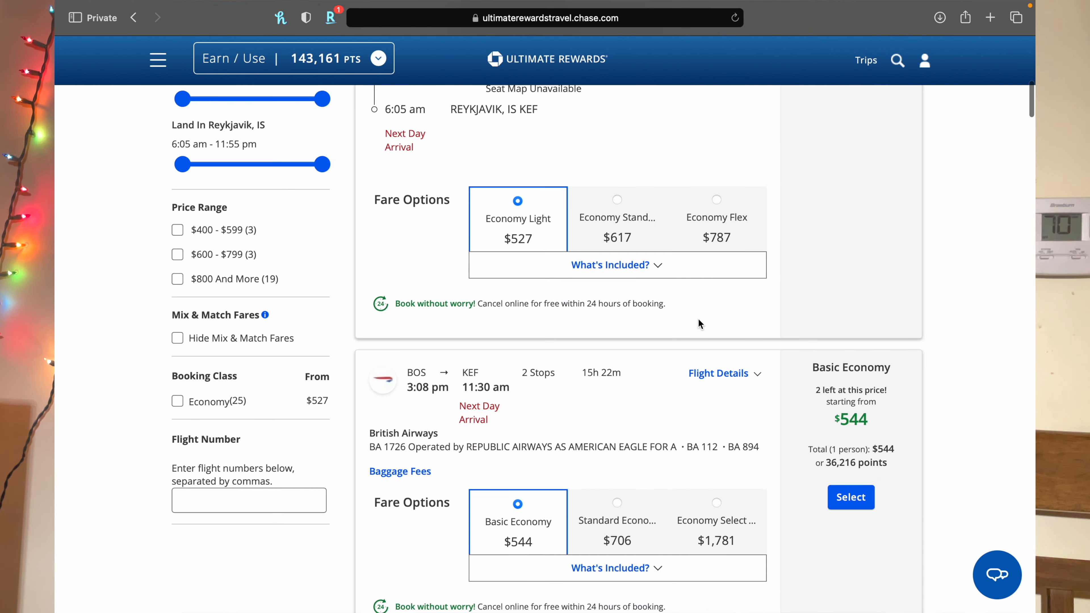
{"action": "left_click", "coordinate": [616, 265]}
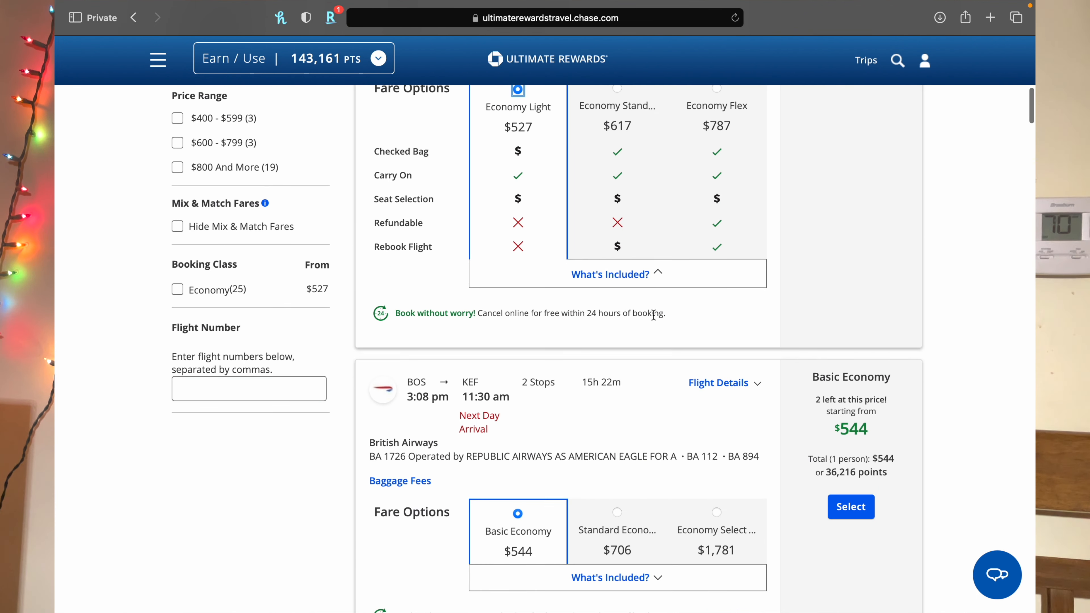
{"action": "scroll", "scroll_direction": "down", "scroll_amount": 3}
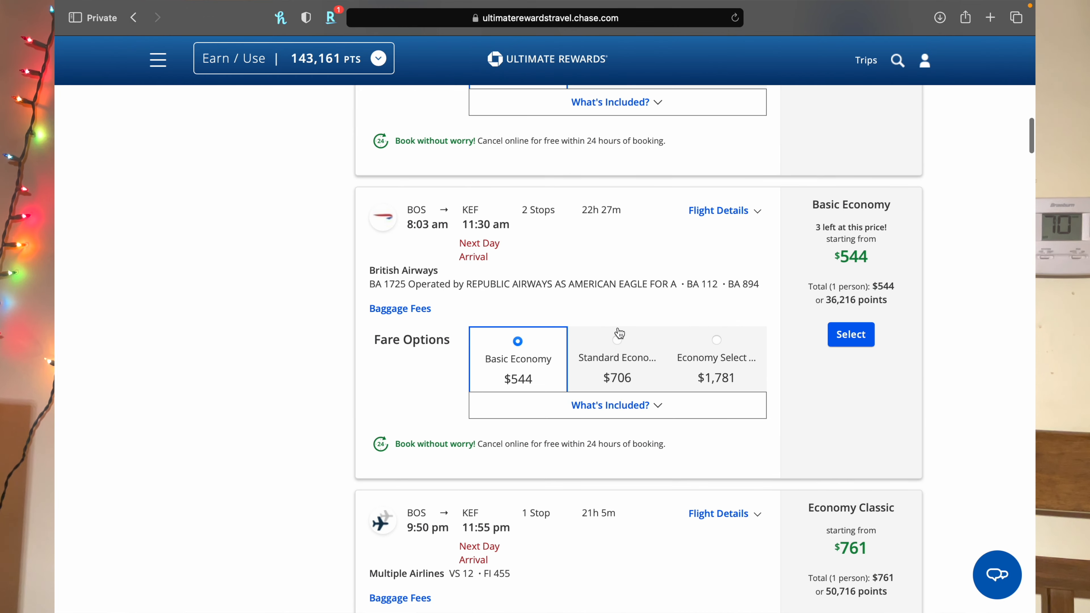
{"action": "scroll", "scroll_direction": "up", "scroll_amount": 3}
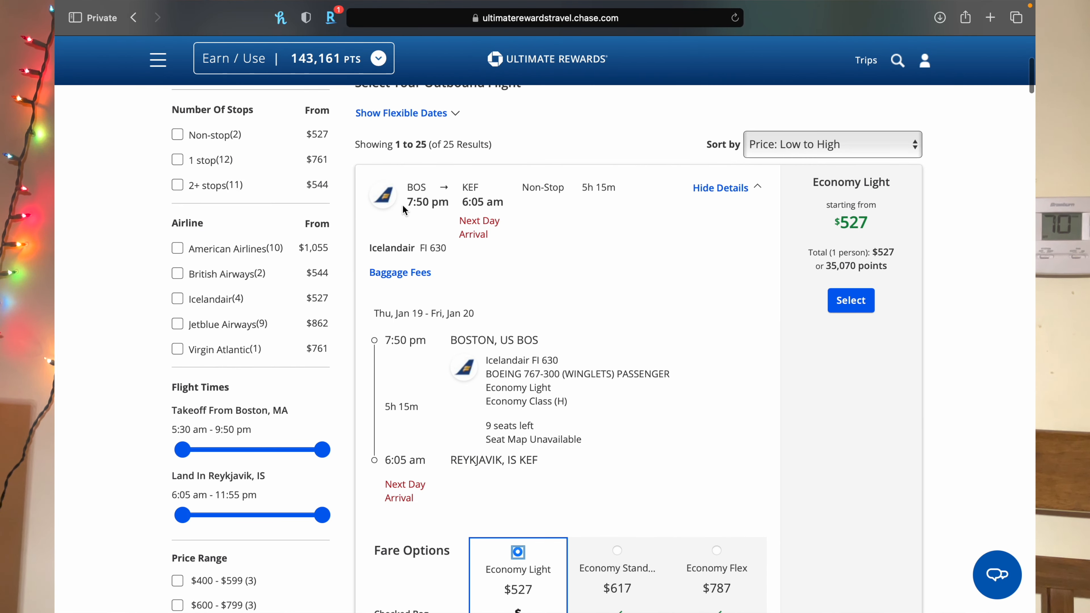
{"action": "mouse_move", "coordinate": [693, 290]}
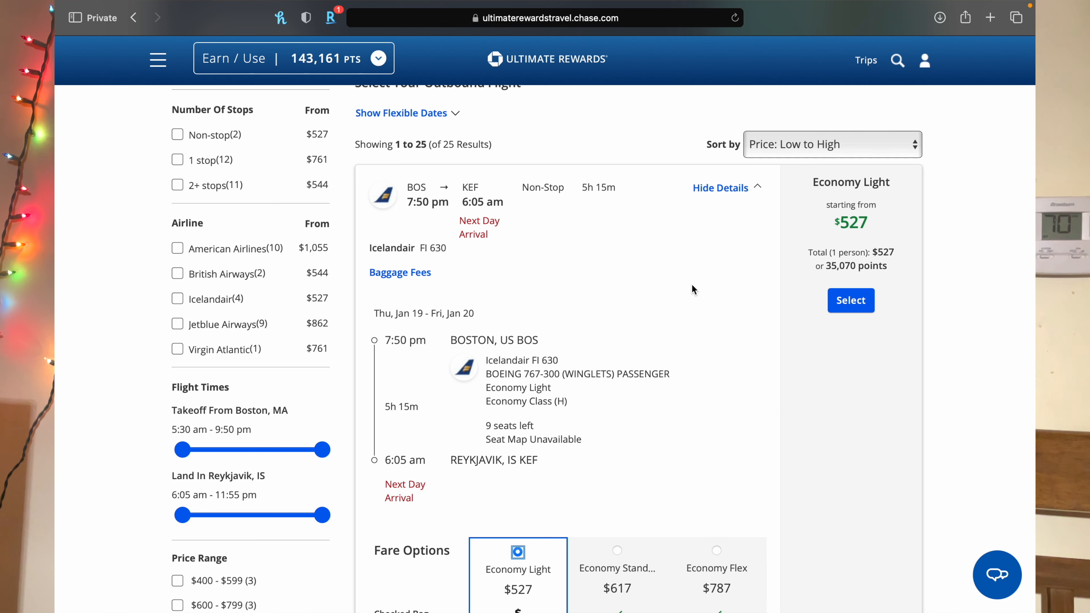
Select the 3:08 pm British Airways BOS–KEF 2-stop Basic Economy outbound at $544
{"action": "scroll", "scroll_direction": "down", "scroll_amount": 3}
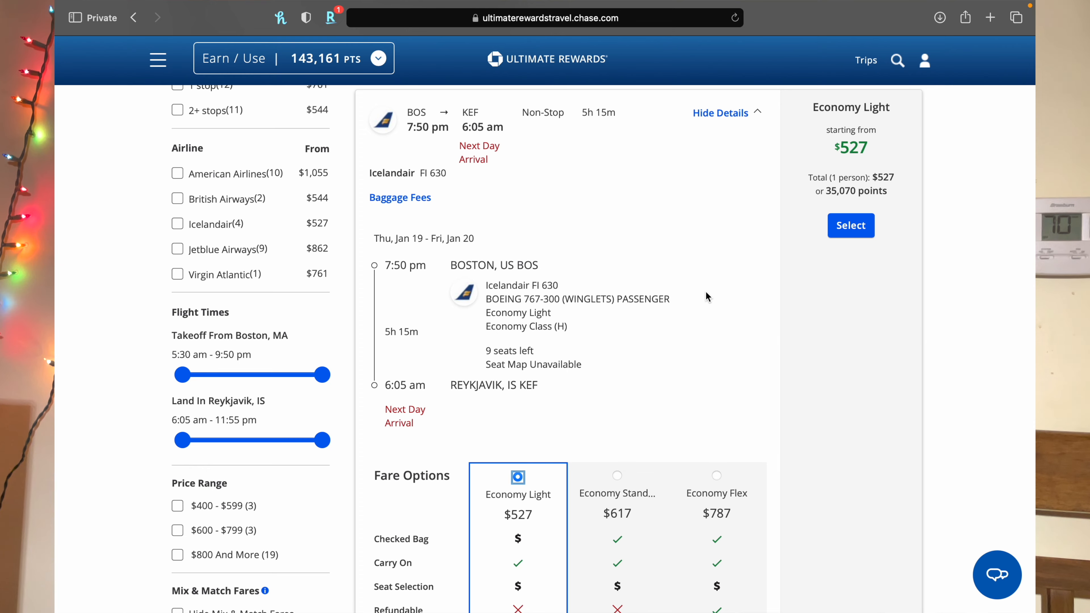
{"action": "scroll", "scroll_direction": "down", "scroll_amount": 3}
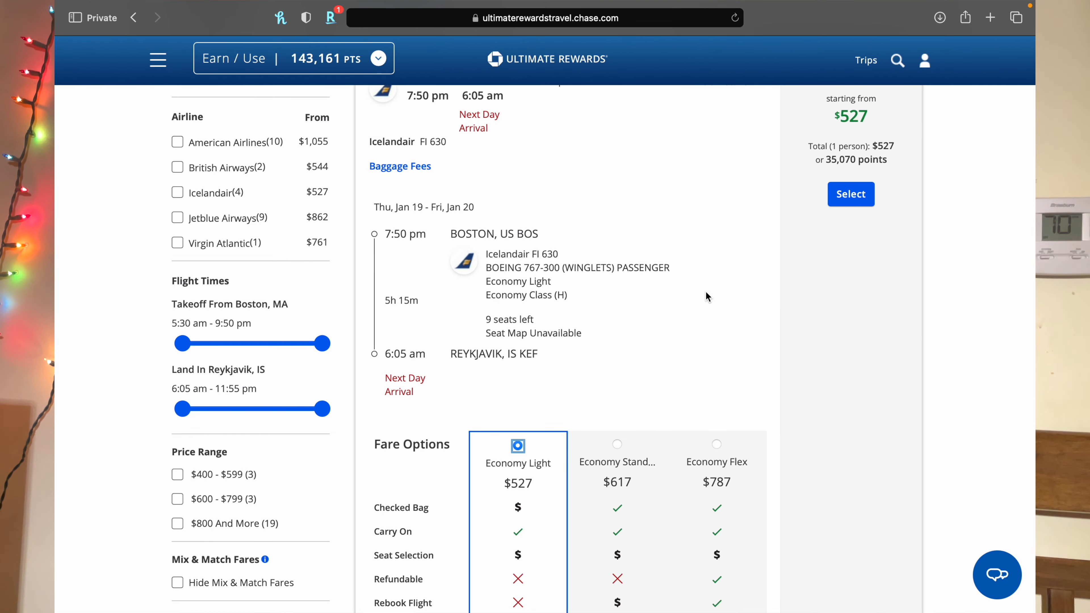
{"action": "scroll", "scroll_direction": "down", "scroll_amount": 3}
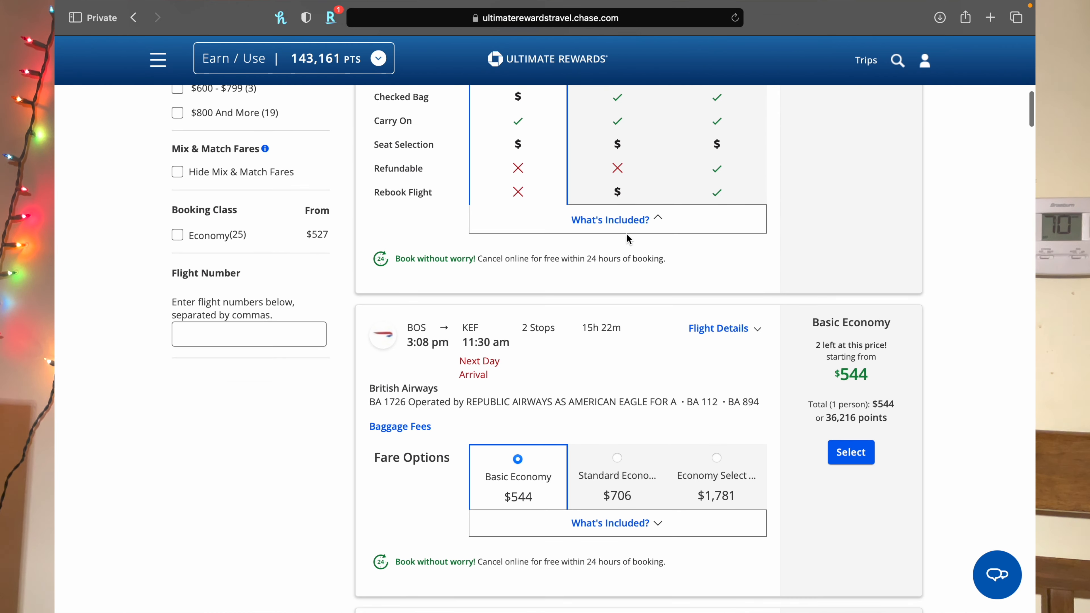
{"action": "scroll", "scroll_direction": "up", "scroll_amount": 3}
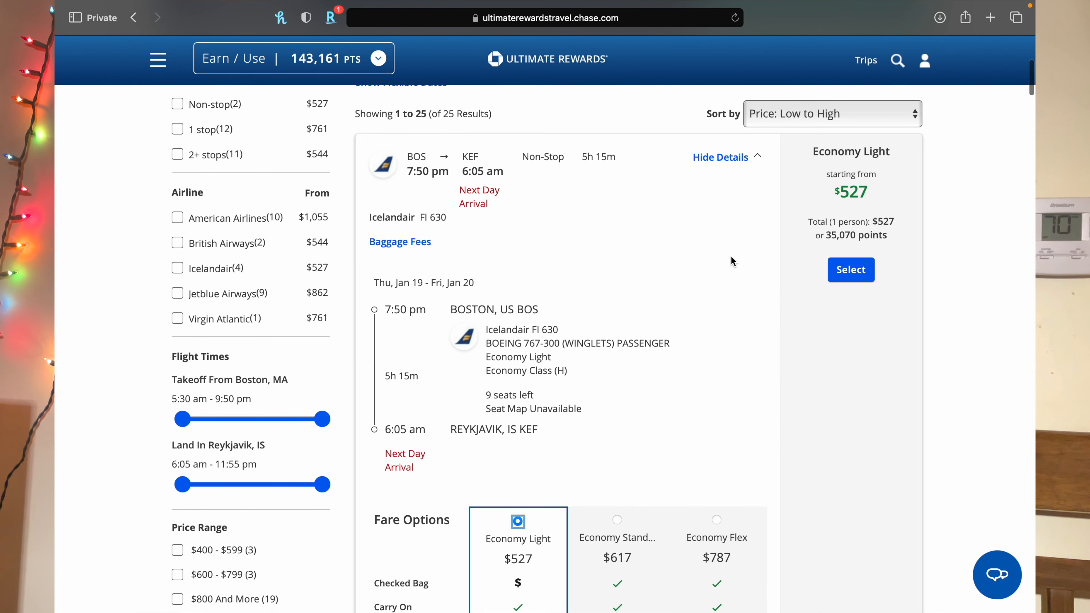
{"action": "scroll", "scroll_direction": "down", "scroll_amount": 3}
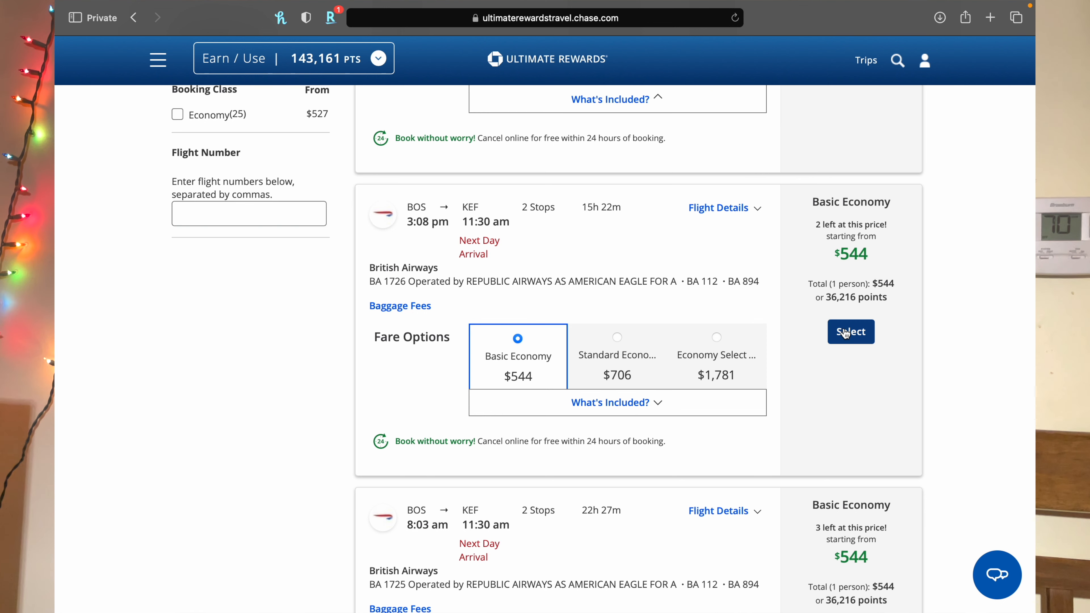
{"action": "mouse_move", "coordinate": [846, 310]}
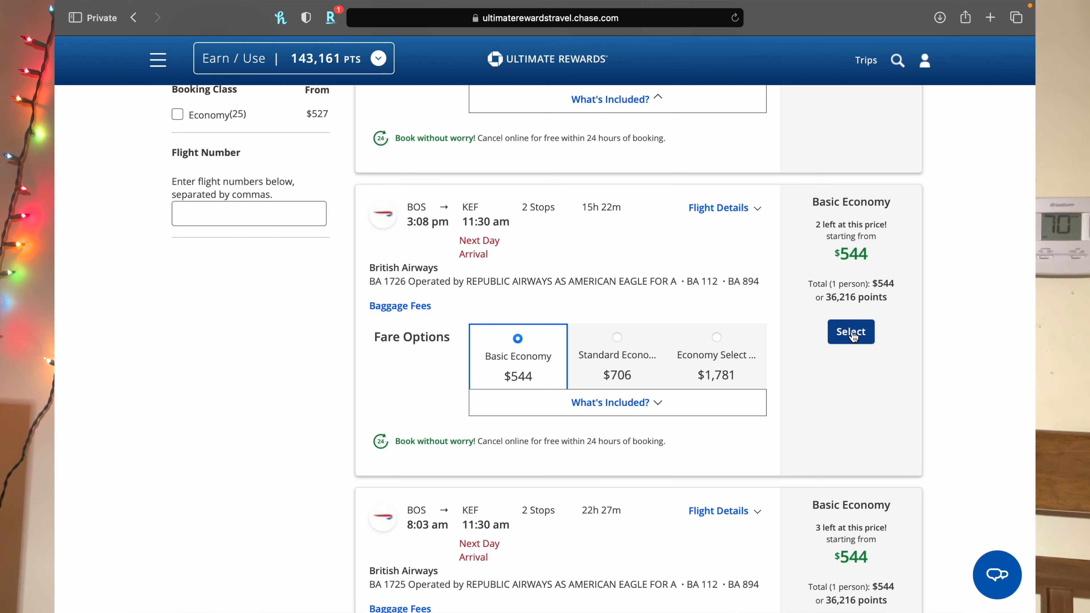
{"action": "left_click", "coordinate": [850, 331]}
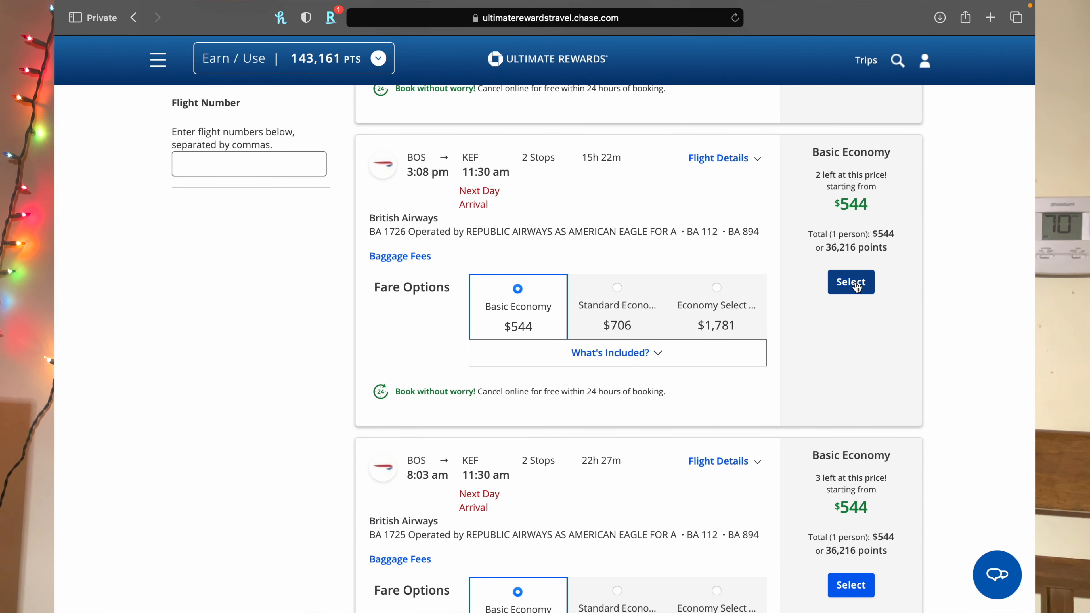
{"action": "left_click", "coordinate": [850, 282]}
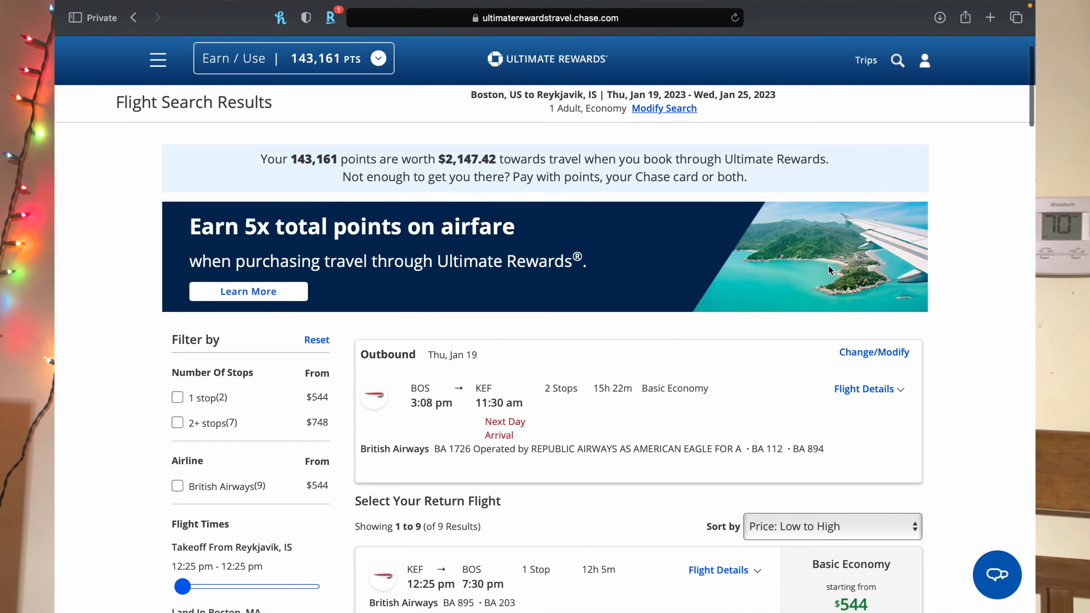
Select the 12:25 pm British Airways KEF–BOS return flight, reaching the fare review page
{"action": "scroll", "scroll_direction": "down", "scroll_amount": 3}
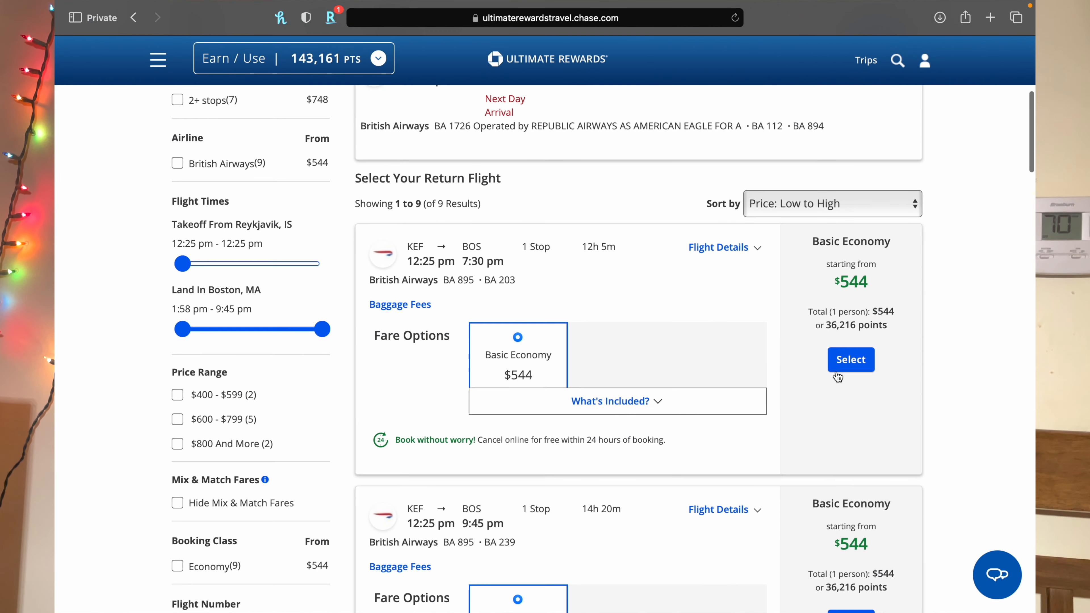
{"action": "scroll", "scroll_direction": "up", "scroll_amount": 3}
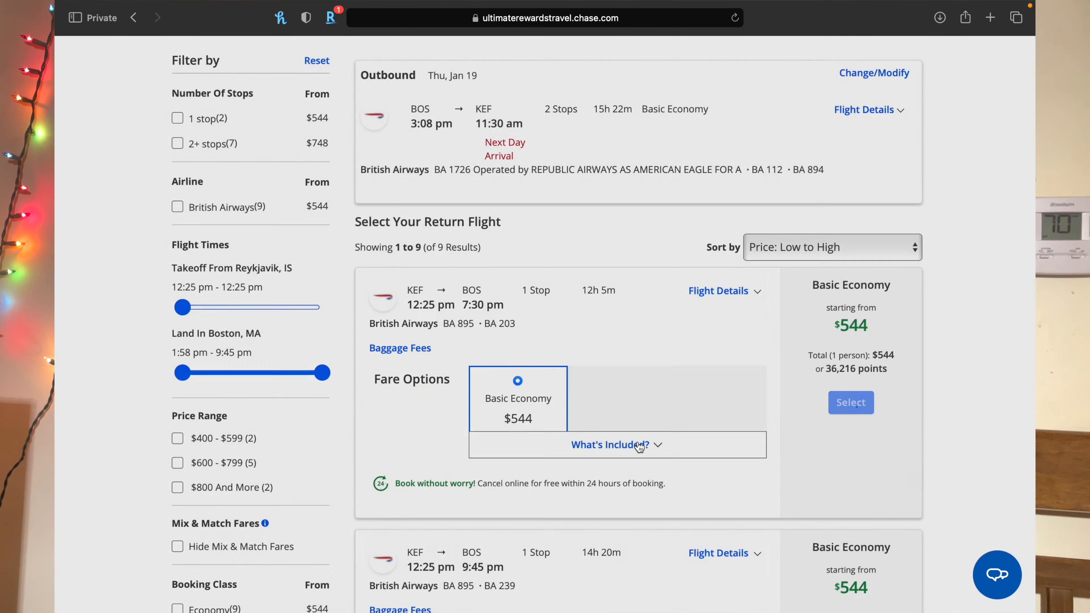
{"action": "left_click", "coordinate": [850, 403]}
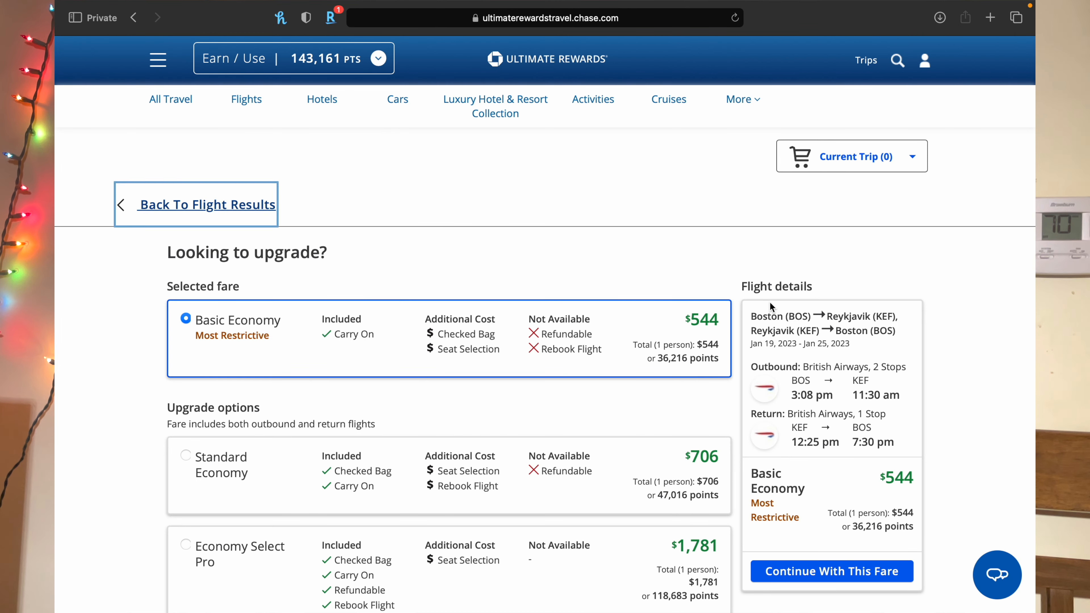
Review the fare upgrade options, keeping the $544 Basic Economy fare
{"action": "scroll", "scroll_direction": "down", "scroll_amount": 3}
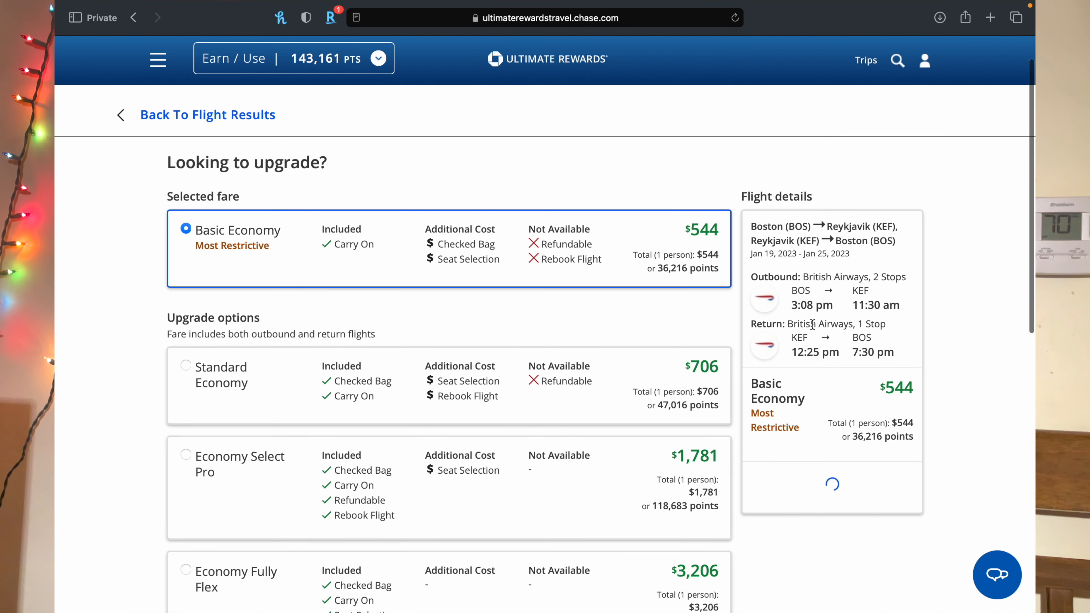
{"action": "mouse_move", "coordinate": [826, 263]}
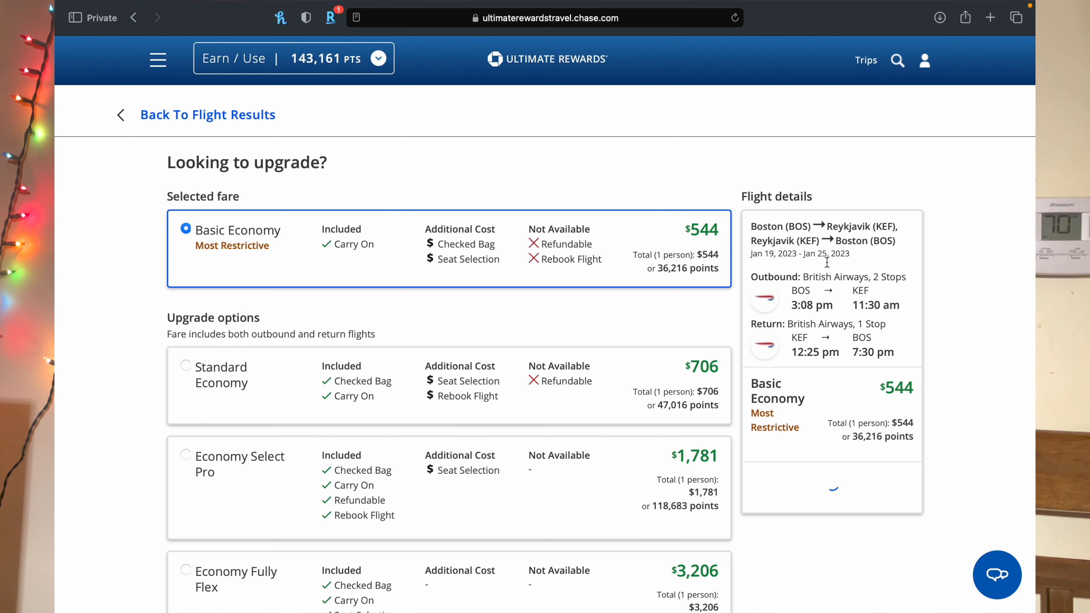
{"action": "mouse_move", "coordinate": [832, 318]}
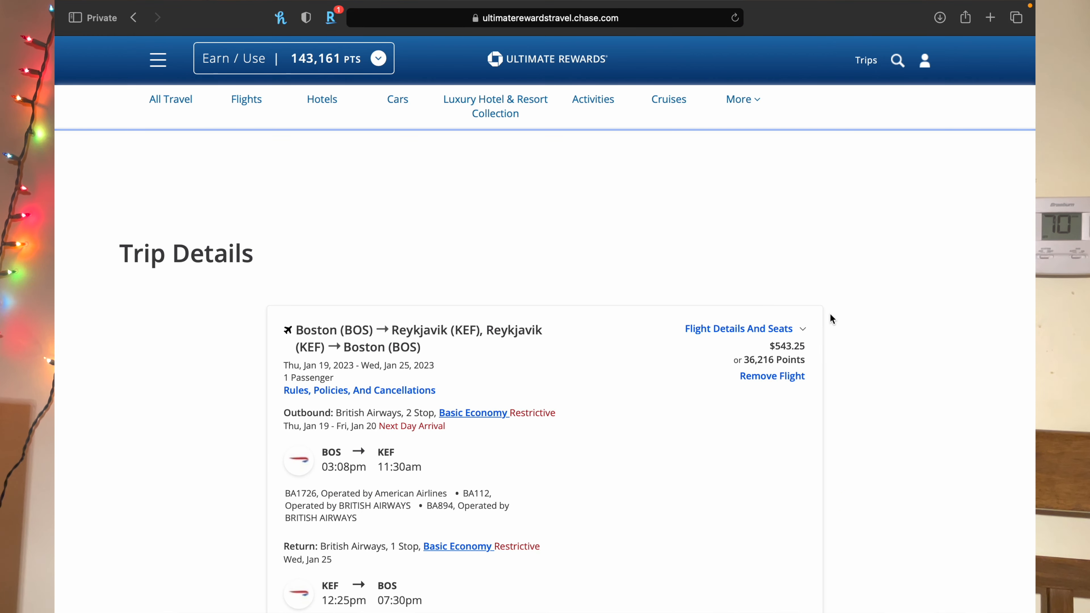
Expand the flight legs of the $543.25 / 36,216-point trip, then collapse them to the summary
{"action": "scroll", "scroll_direction": "down", "scroll_amount": 3}
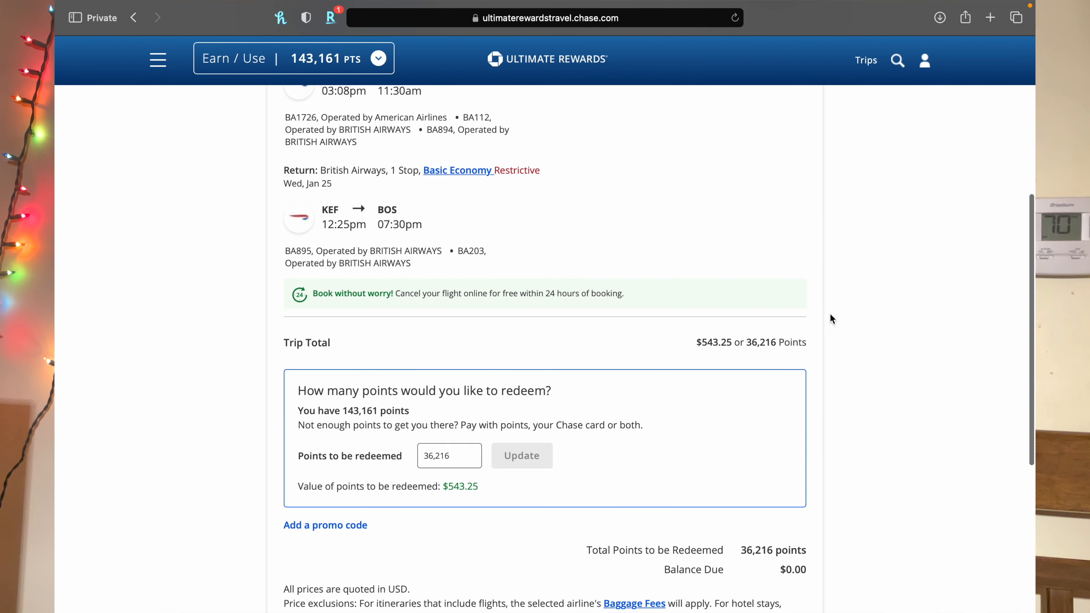
{"action": "scroll", "scroll_direction": "down", "scroll_amount": 3}
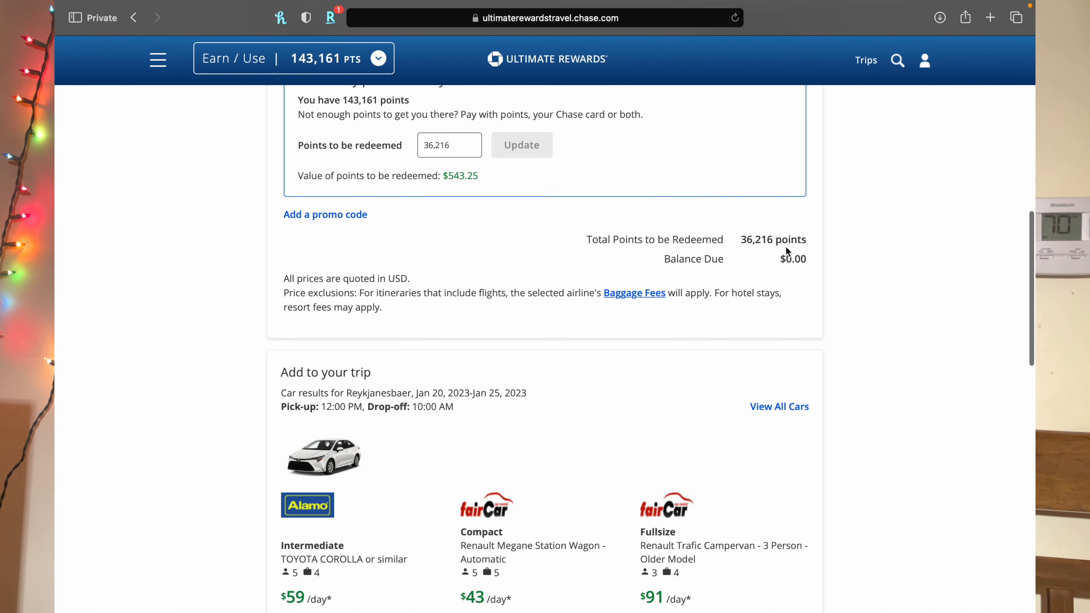
{"action": "scroll", "scroll_direction": "up", "scroll_amount": 3}
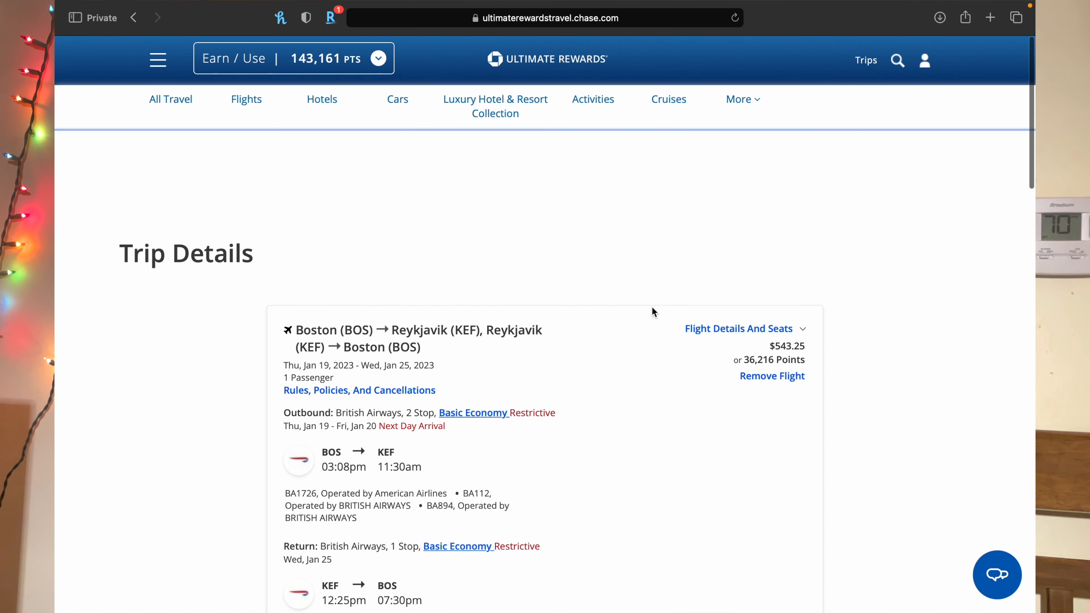
{"action": "mouse_move", "coordinate": [721, 333]}
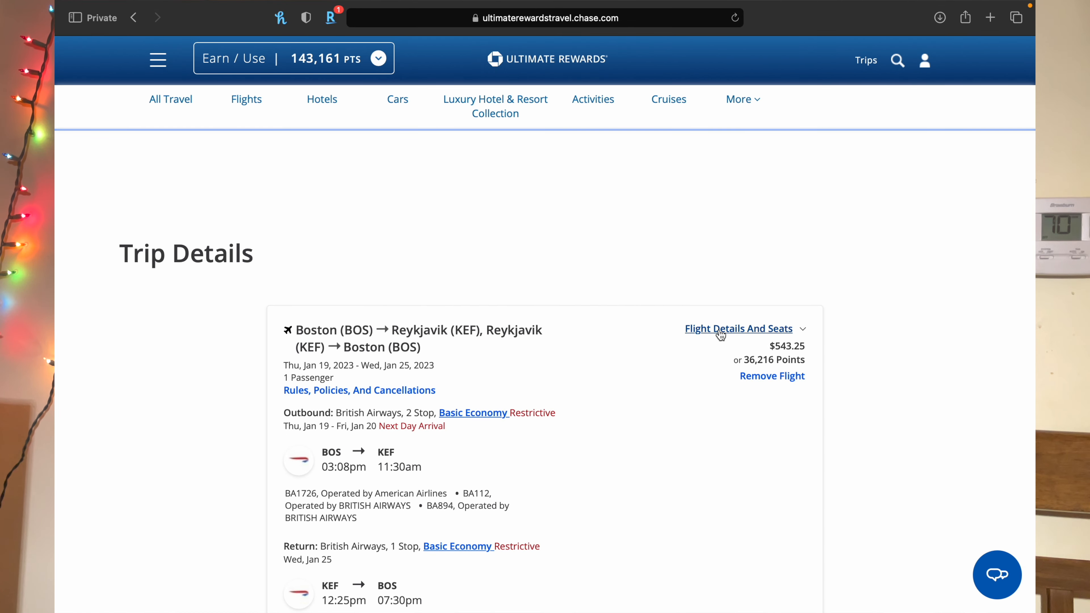
{"action": "left_click", "coordinate": [739, 328]}
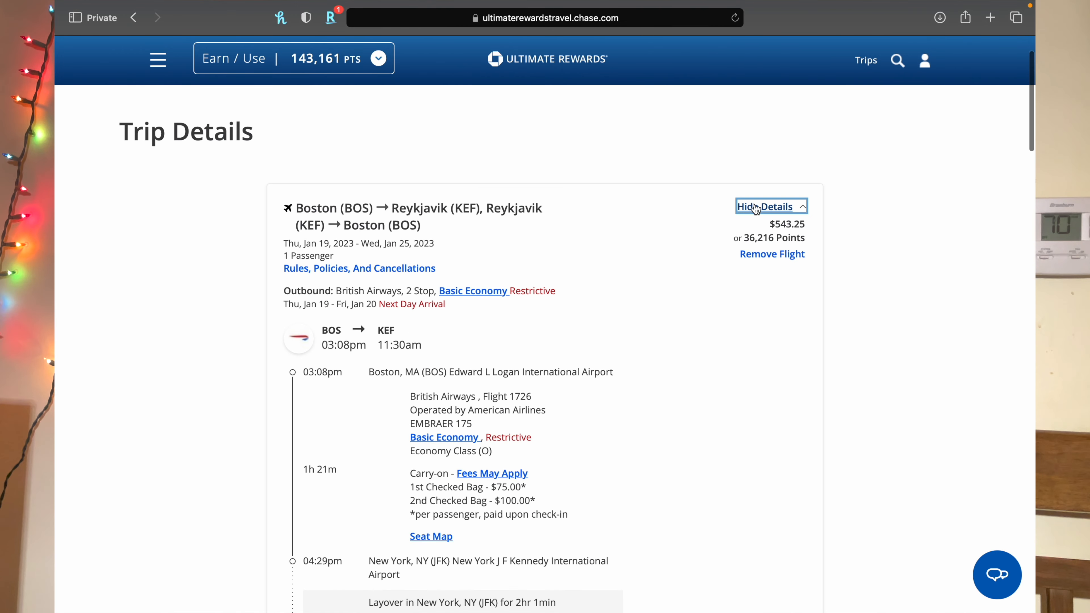
{"action": "left_click", "coordinate": [767, 206]}
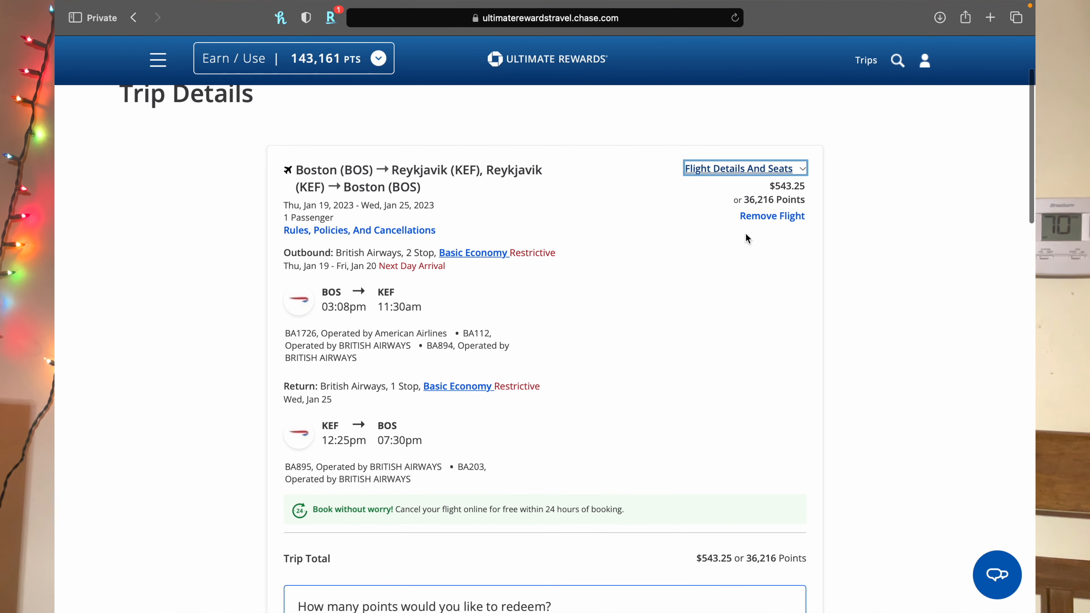
{"action": "mouse_move", "coordinate": [778, 188]}
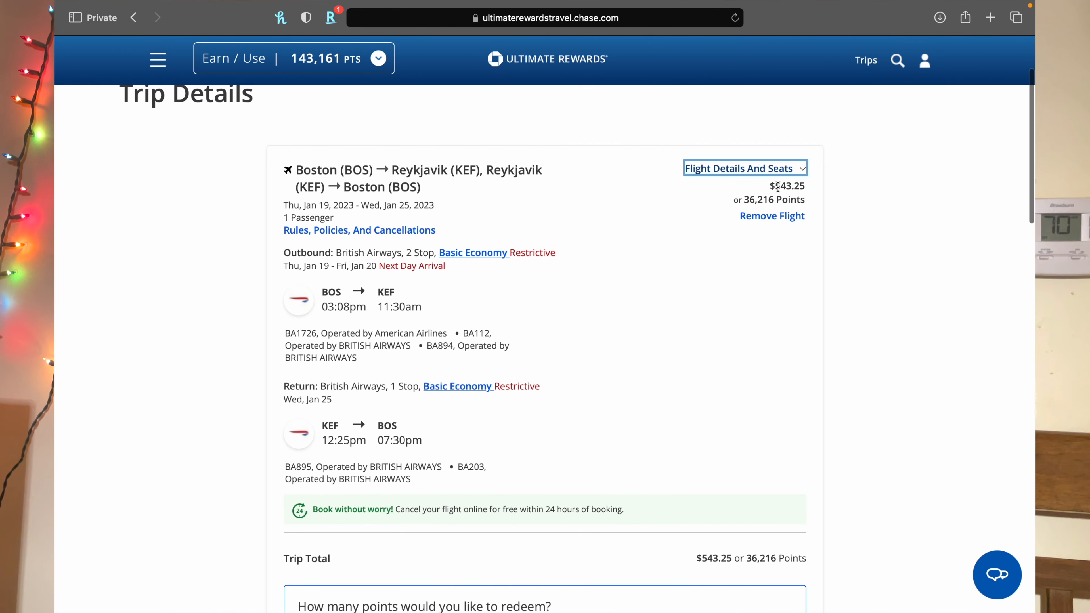
{"action": "mouse_move", "coordinate": [752, 207]}
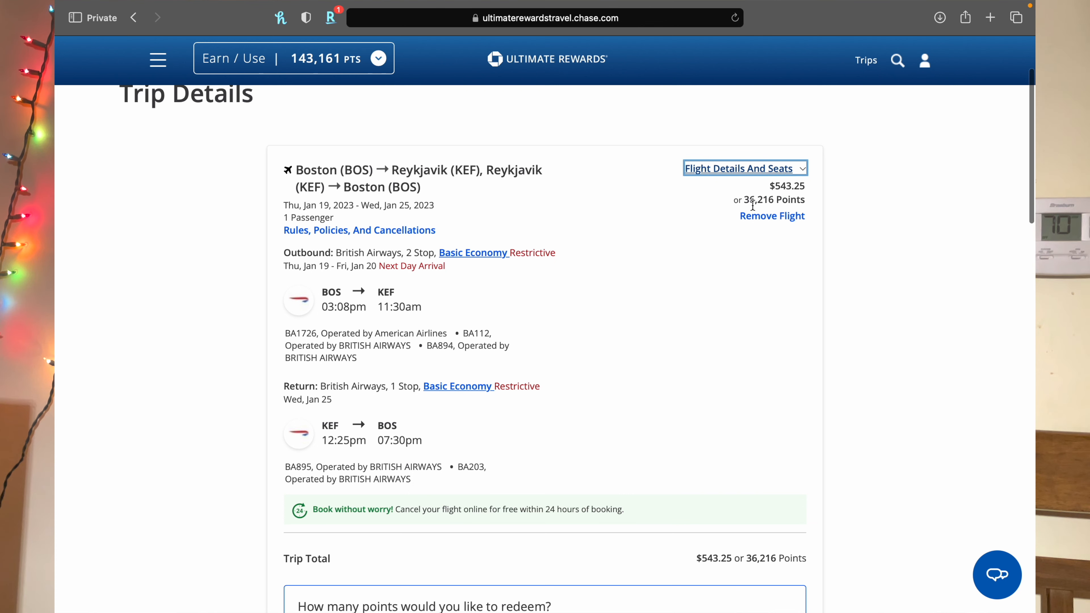
{"action": "scroll", "scroll_direction": "down", "scroll_amount": 3}
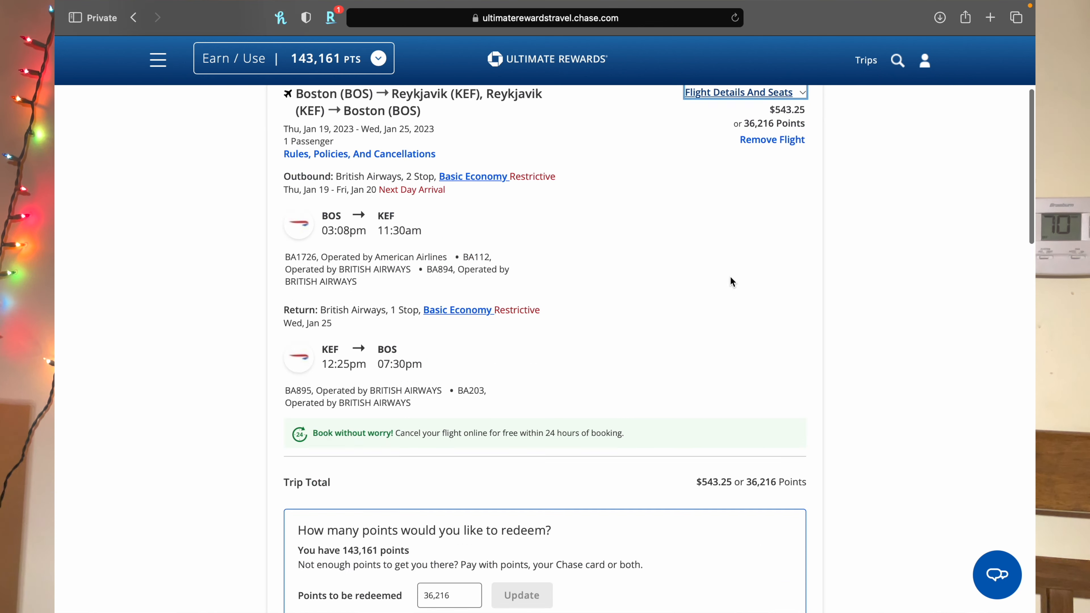
Change points to redeem to 10,100 ($151.51) and update, leaving a $391.74 balance due
{"action": "scroll", "scroll_direction": "down", "scroll_amount": 3}
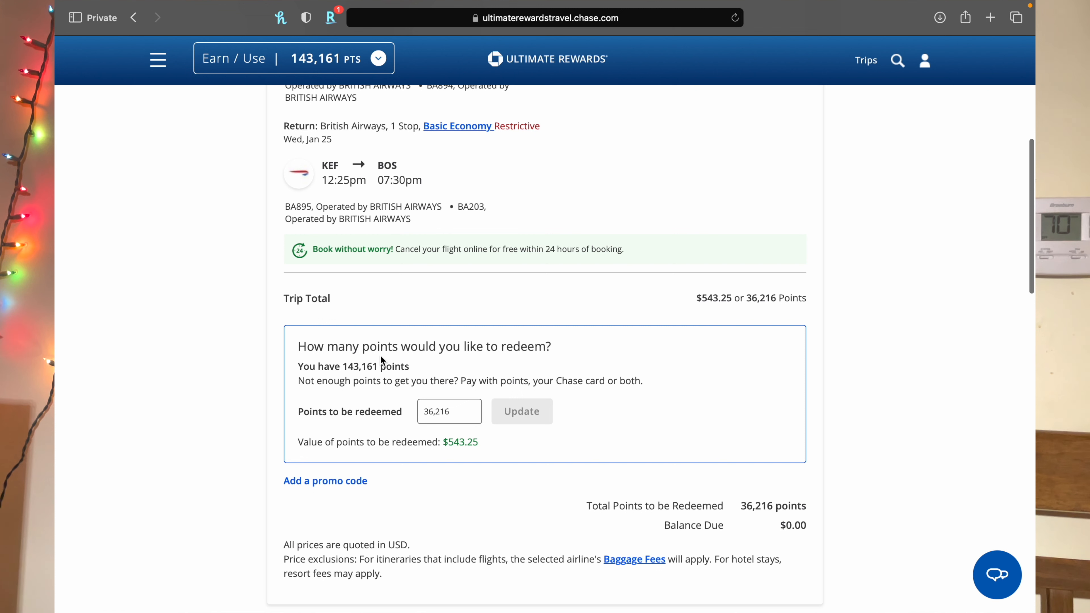
{"action": "mouse_move", "coordinate": [495, 386]}
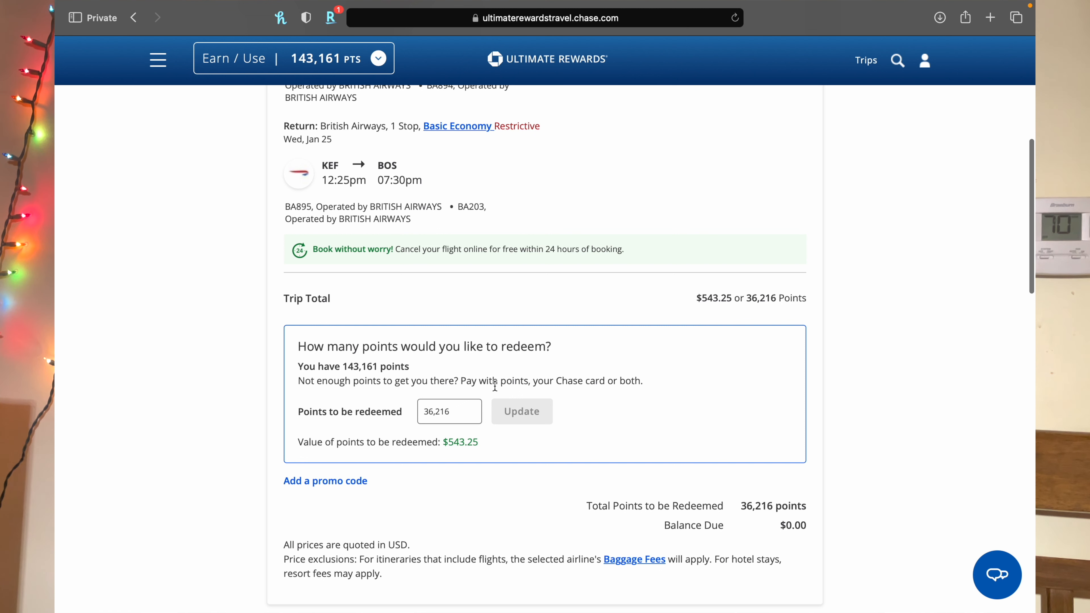
{"action": "mouse_move", "coordinate": [582, 387]}
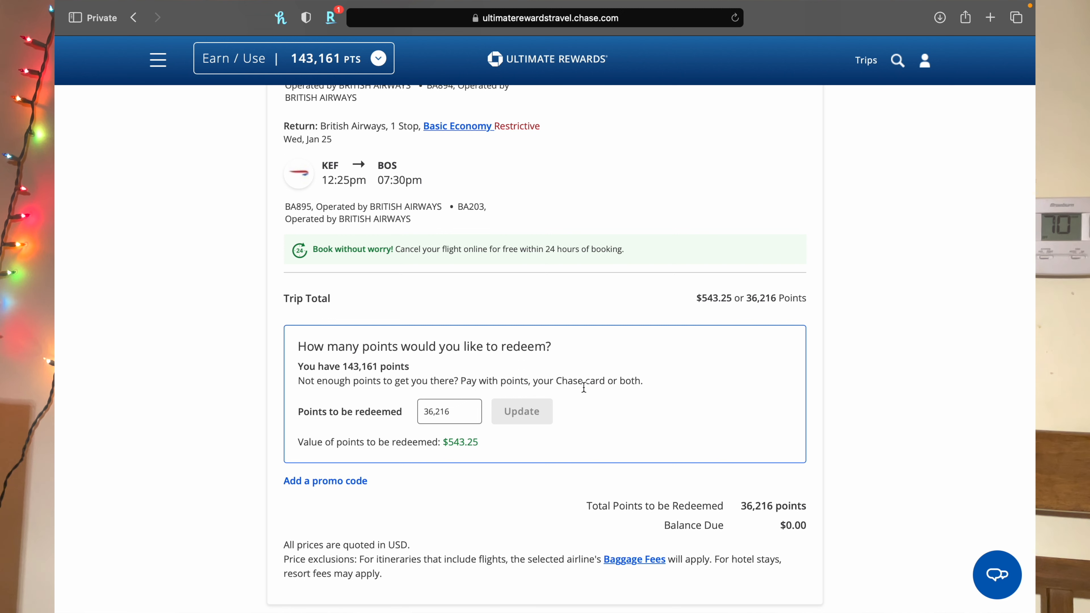
{"action": "left_click", "coordinate": [449, 411]}
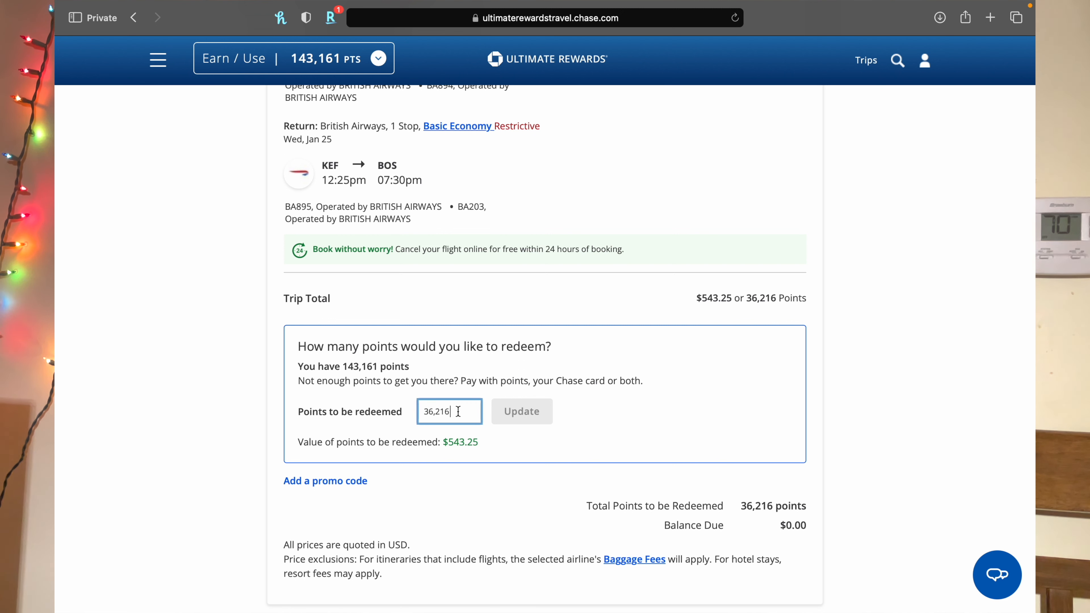
{"action": "key", "text": "Backspace"}
{"action": "type", "text": "0"}
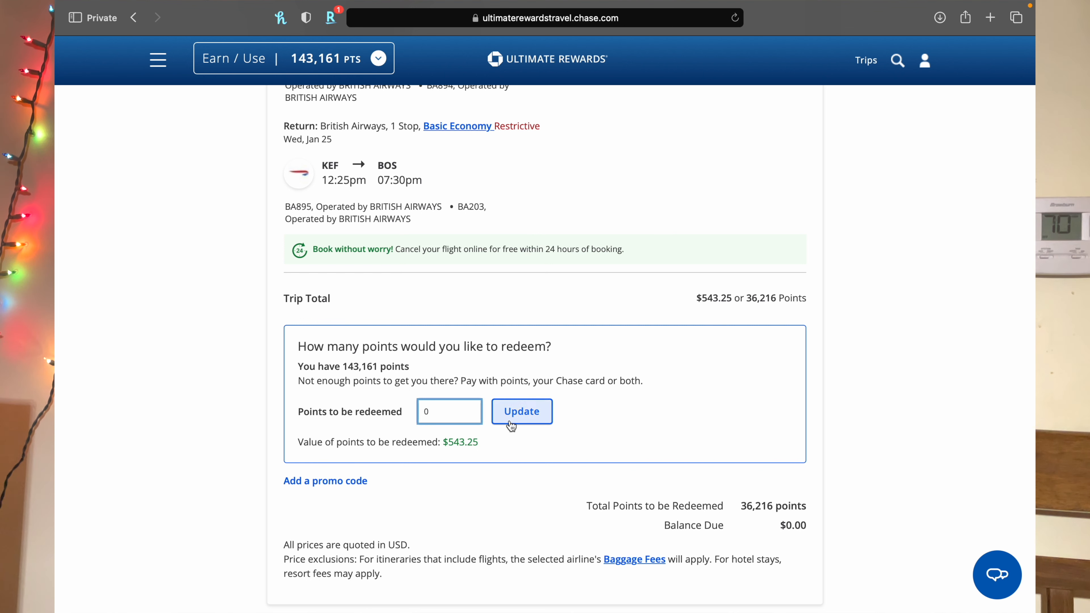
{"action": "left_click", "coordinate": [521, 411]}
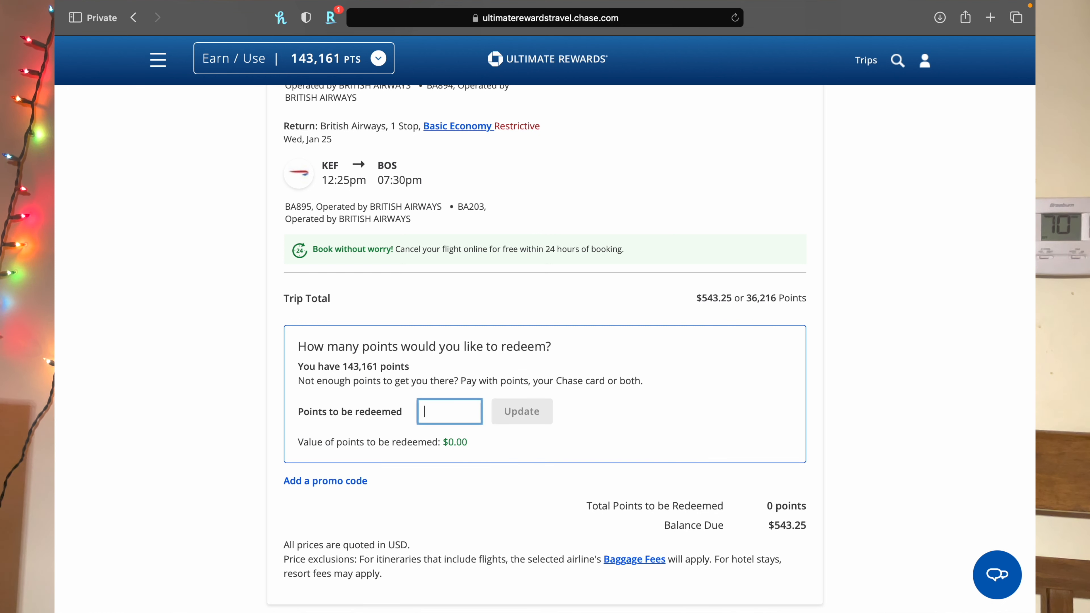
{"action": "type", "text": "10,10"}
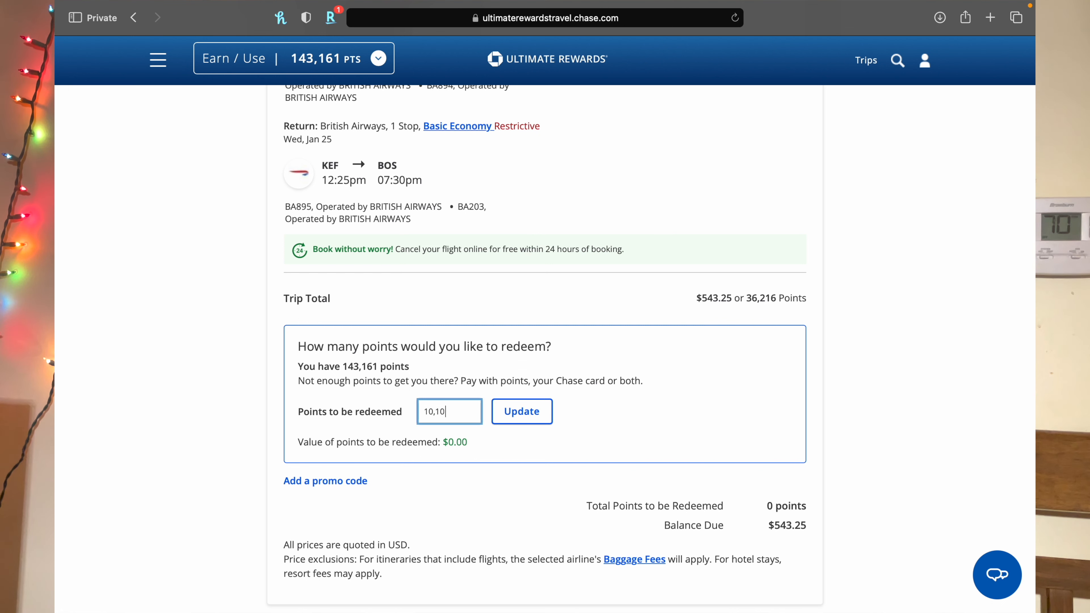
{"action": "left_click", "coordinate": [522, 411]}
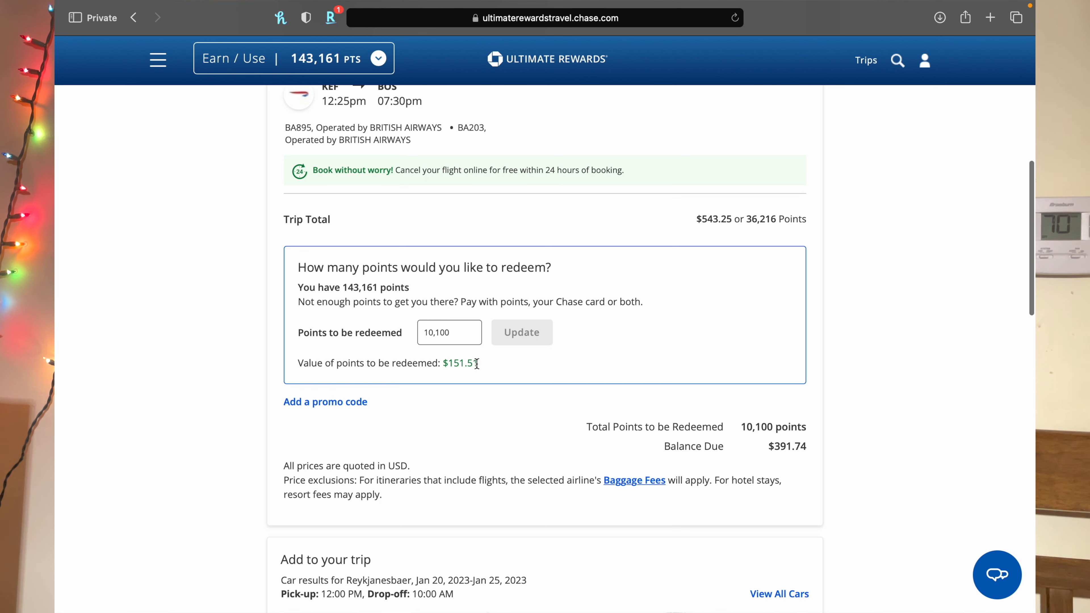
{"action": "mouse_move", "coordinate": [749, 452]}
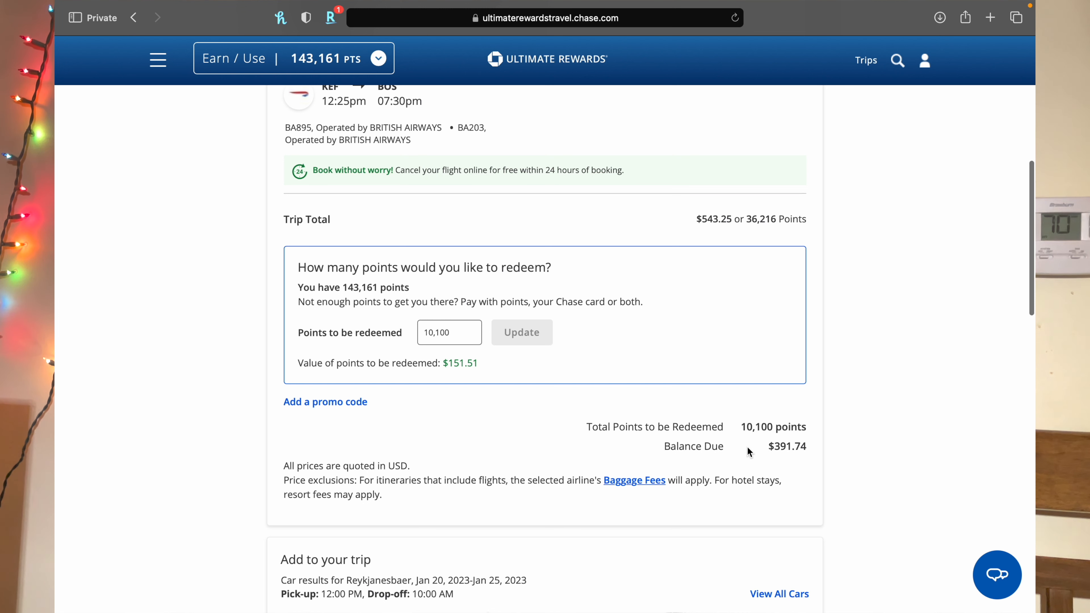
{"action": "mouse_move", "coordinate": [657, 396]}
{"action": "type", "text": "0"}
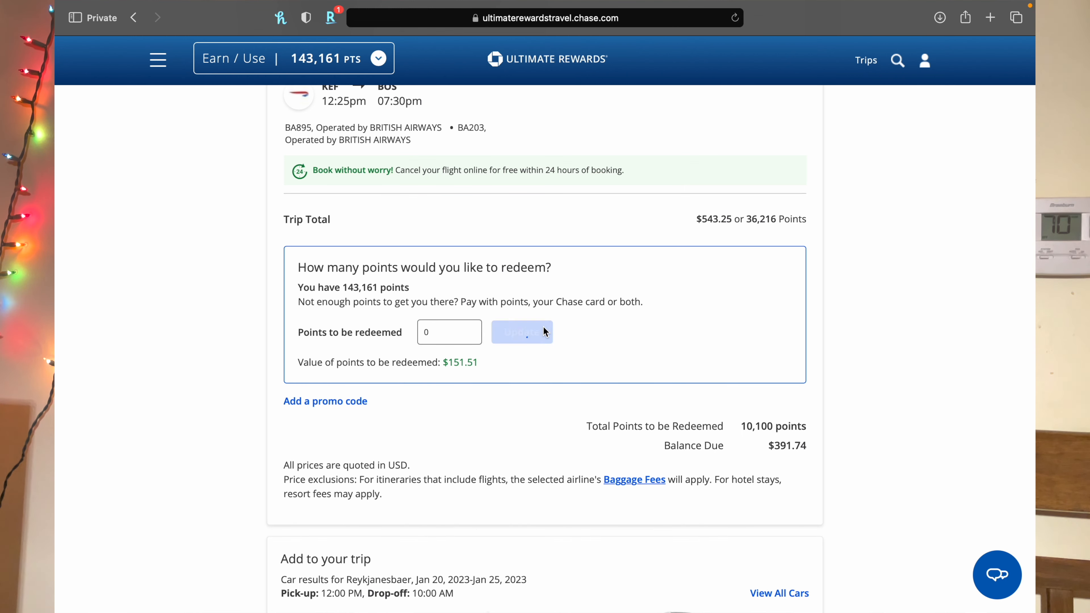
Skip the car and hotel add-ons and Begin Checkout to the Traveler Information step
{"action": "scroll", "scroll_direction": "down", "scroll_amount": 3}
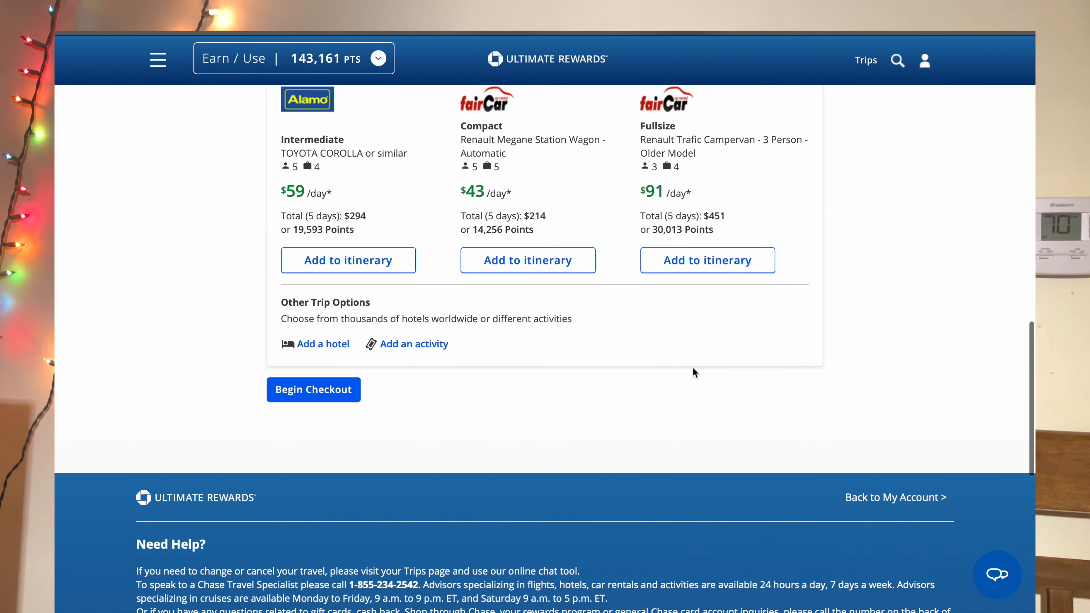
{"action": "mouse_move", "coordinate": [513, 303]}
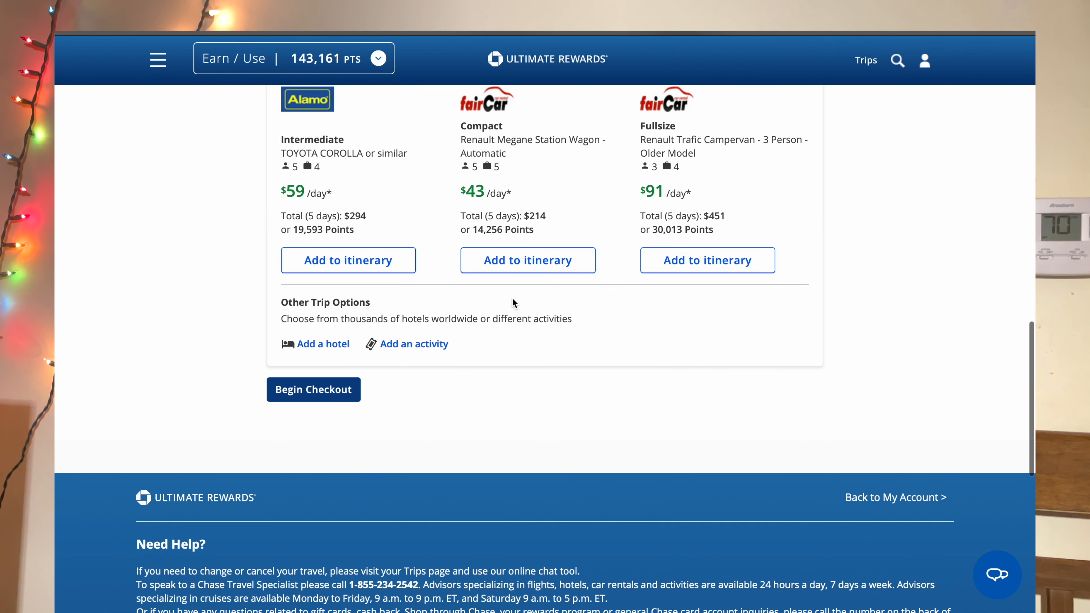
{"action": "left_click", "coordinate": [313, 389]}
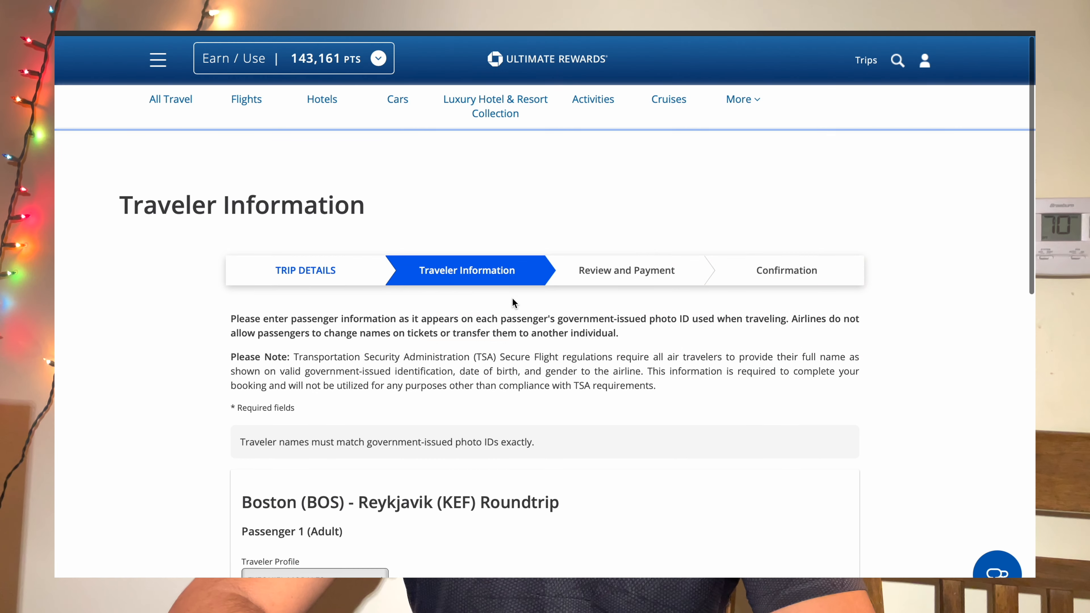
{"action": "mouse_move", "coordinate": [367, 544]}
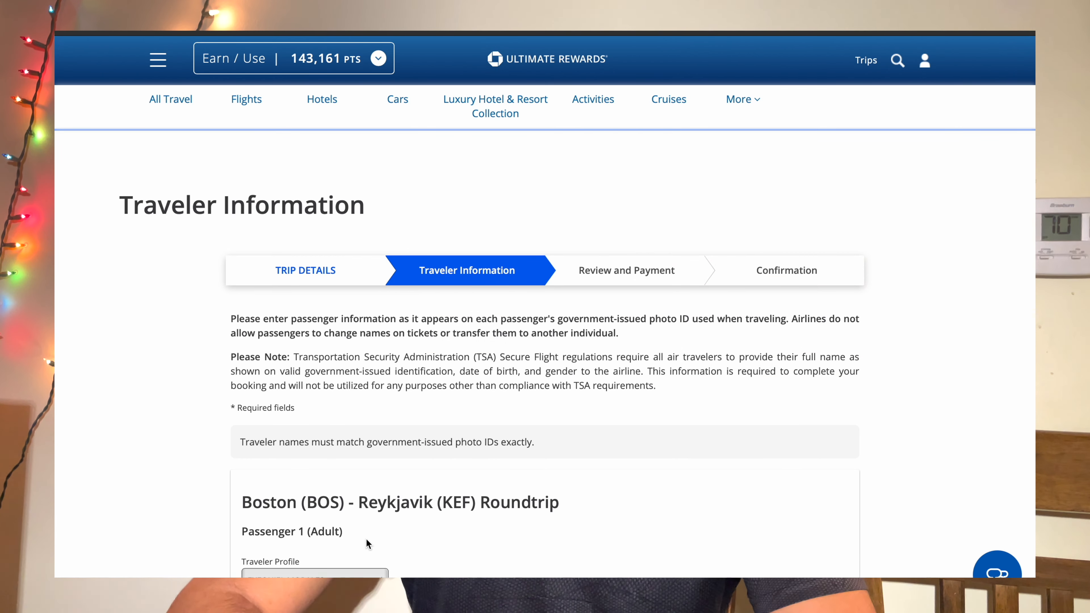
{"action": "mouse_move", "coordinate": [622, 263]}
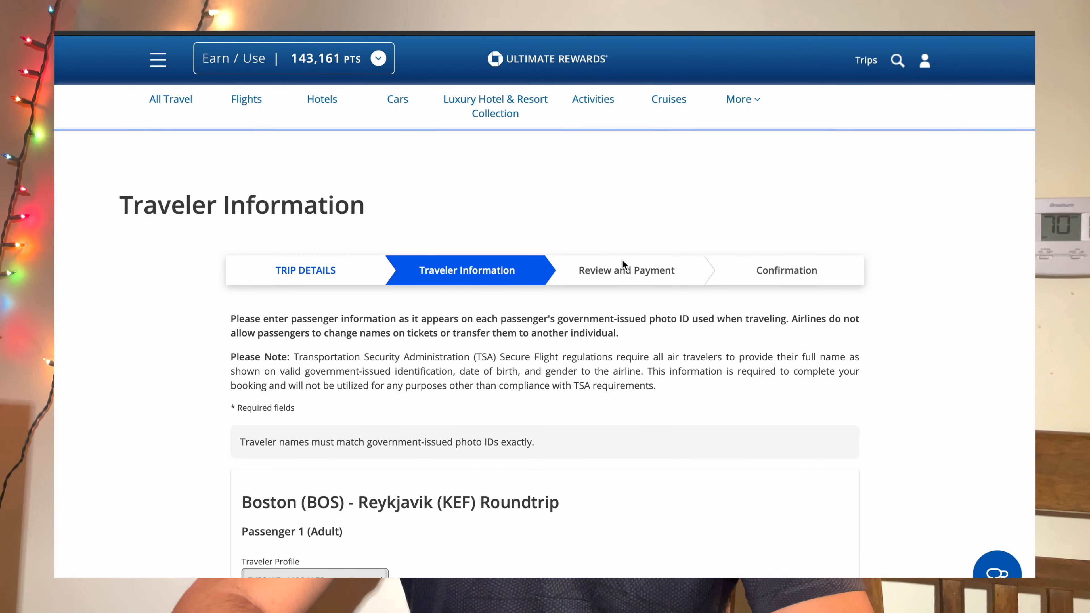
{"action": "mouse_move", "coordinate": [770, 303]}
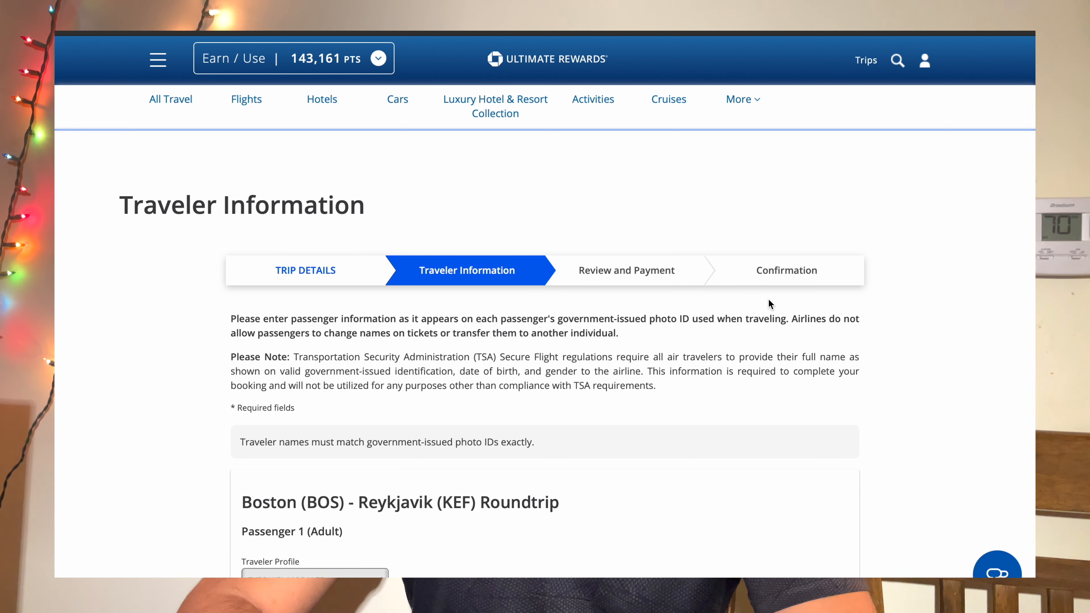
{"action": "mouse_move", "coordinate": [772, 214]}
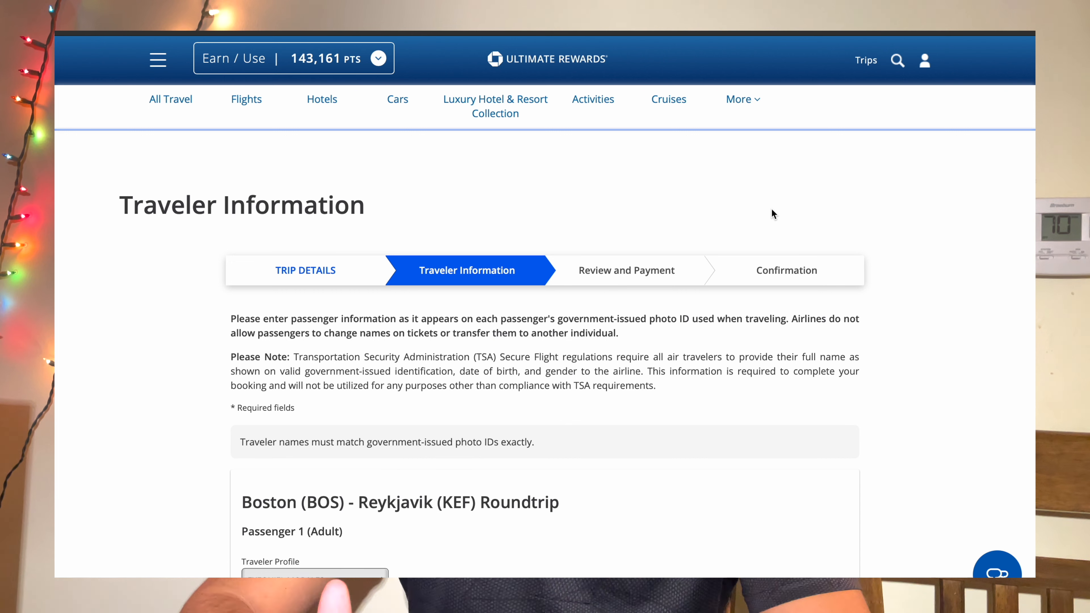